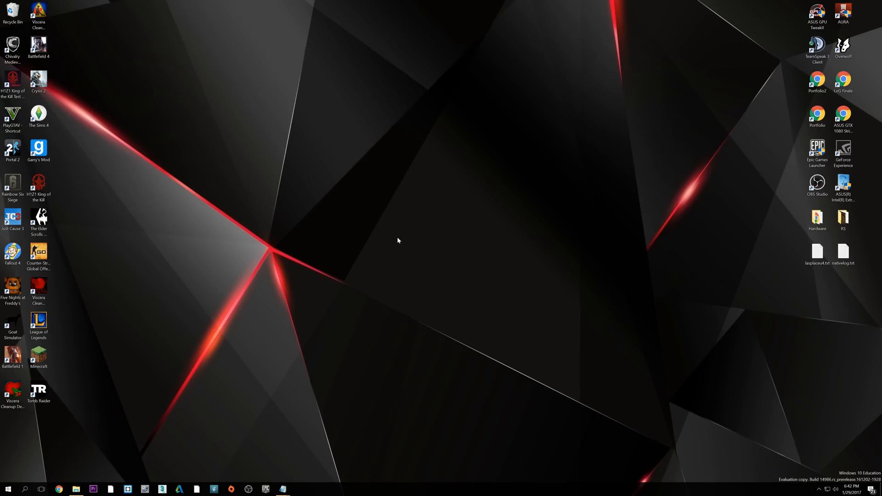
{"action": "mouse_move", "coordinate": [332, 286]}
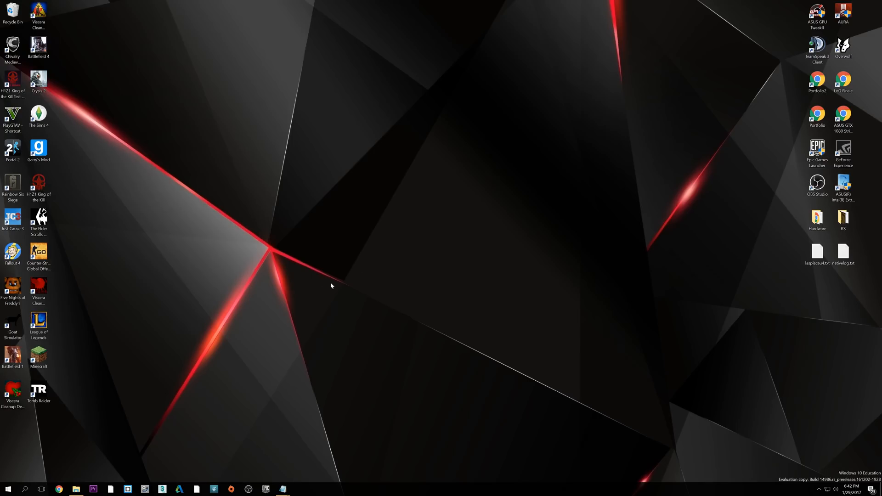
Browse File Explorer to C:\Program Files\Adobe\Adobe Premiere Pro CC 2017.
{"action": "left_click", "coordinate": [76, 489]}
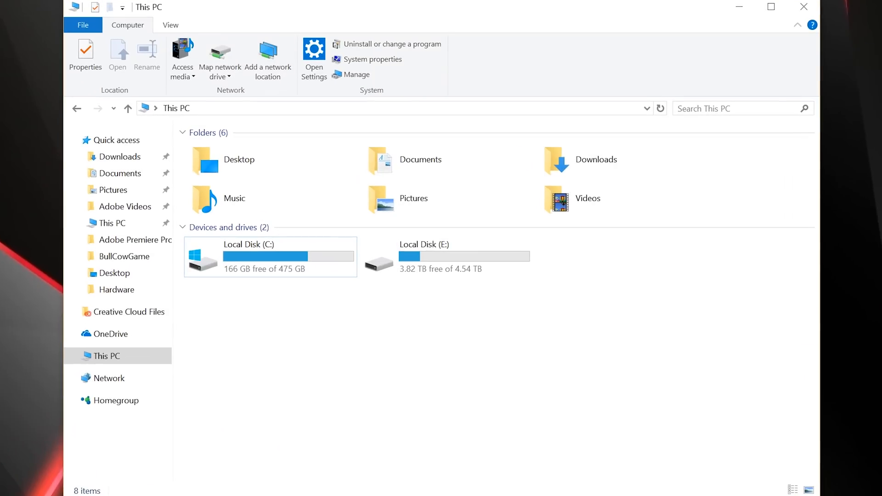
{"action": "double_click", "coordinate": [248, 257]}
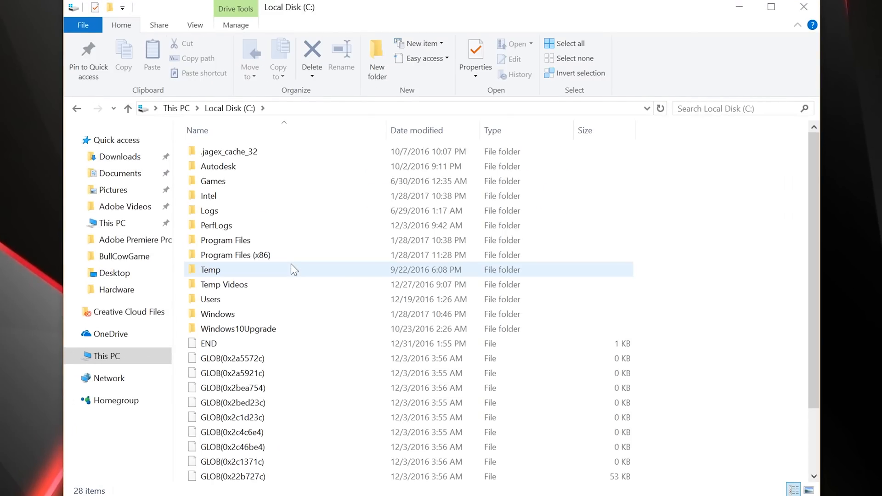
{"action": "left_click", "coordinate": [225, 240]}
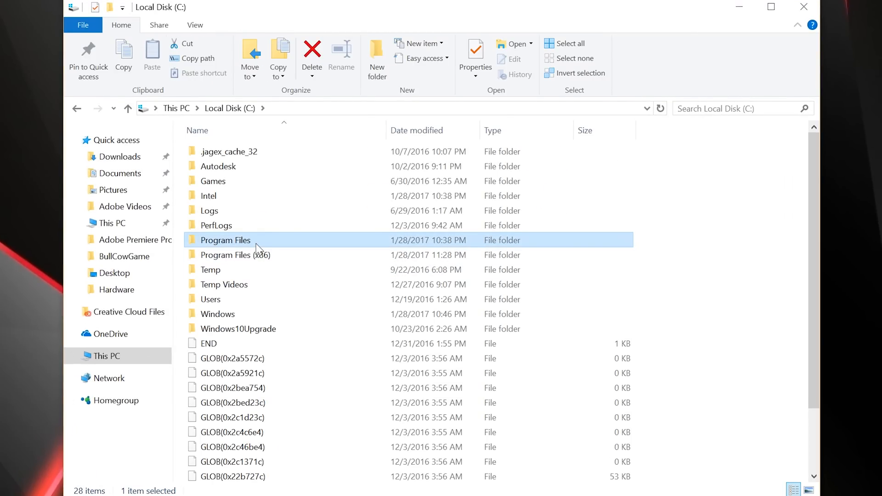
{"action": "double_click", "coordinate": [225, 240]}
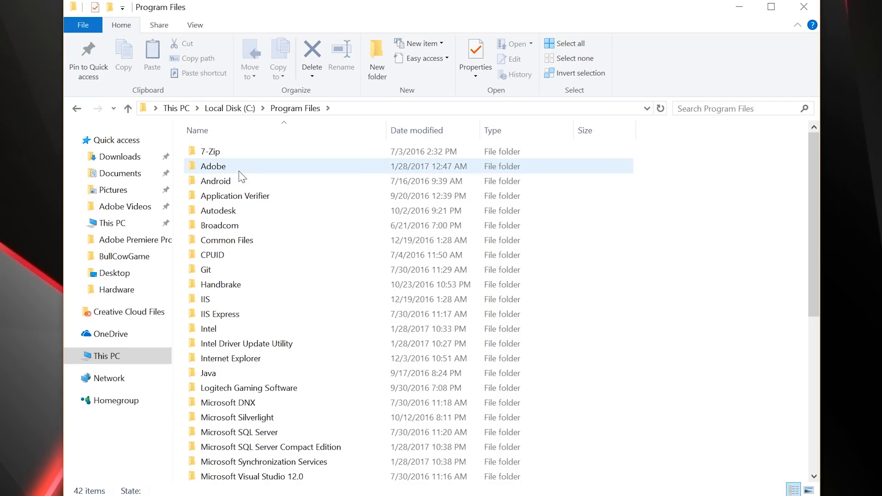
{"action": "double_click", "coordinate": [212, 166]}
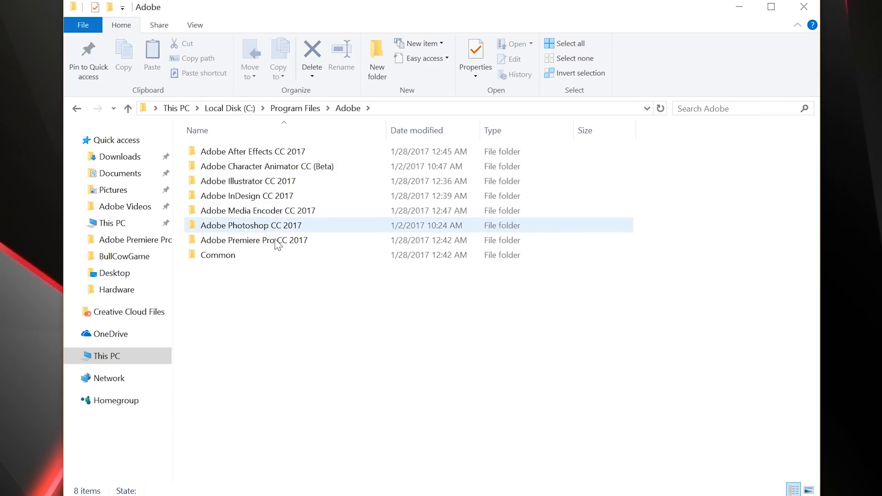
{"action": "double_click", "coordinate": [253, 241]}
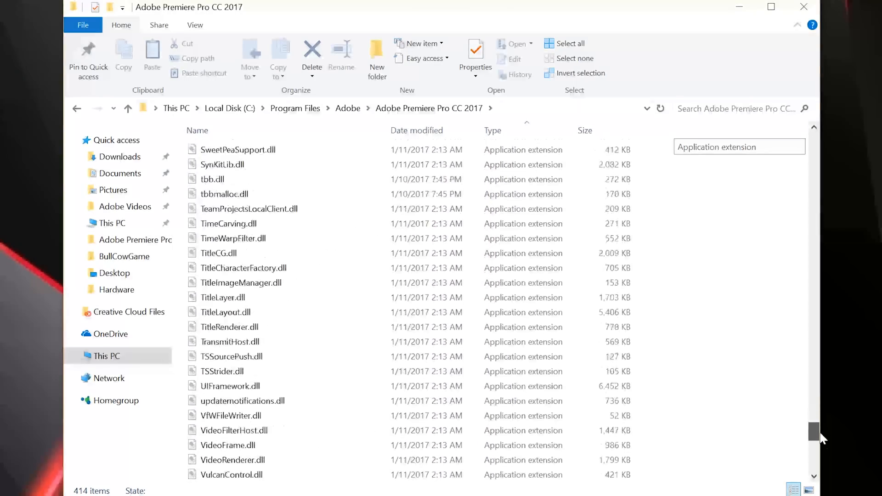
Add a blank text document here and name it cuda_supported_cards.txt.
{"action": "scroll", "scroll_direction": "up", "scroll_amount": 3}
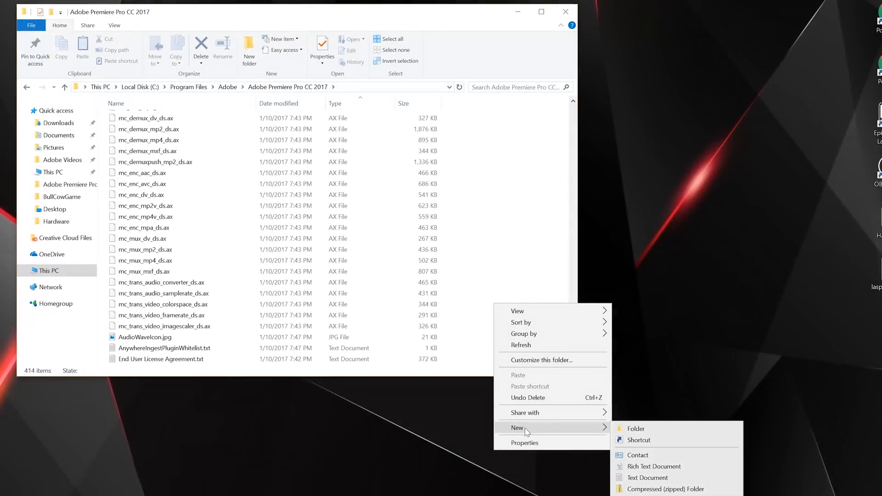
{"action": "mouse_move", "coordinate": [646, 478]}
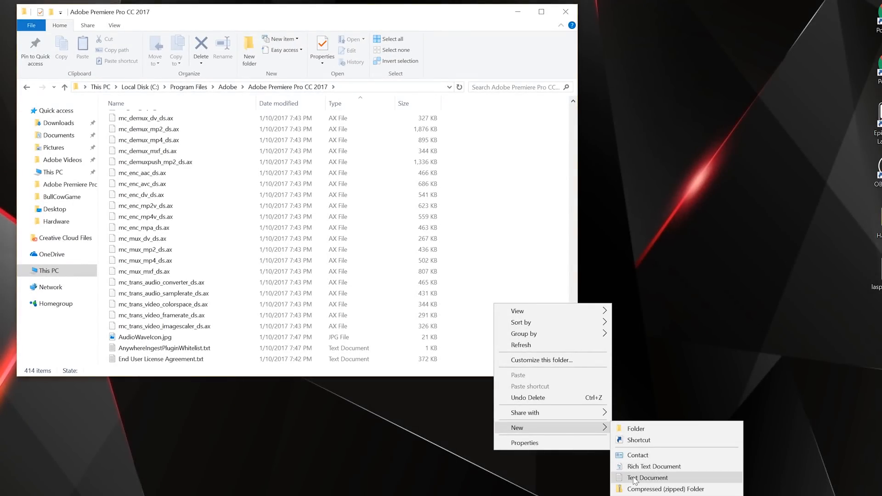
{"action": "left_click", "coordinate": [647, 478]}
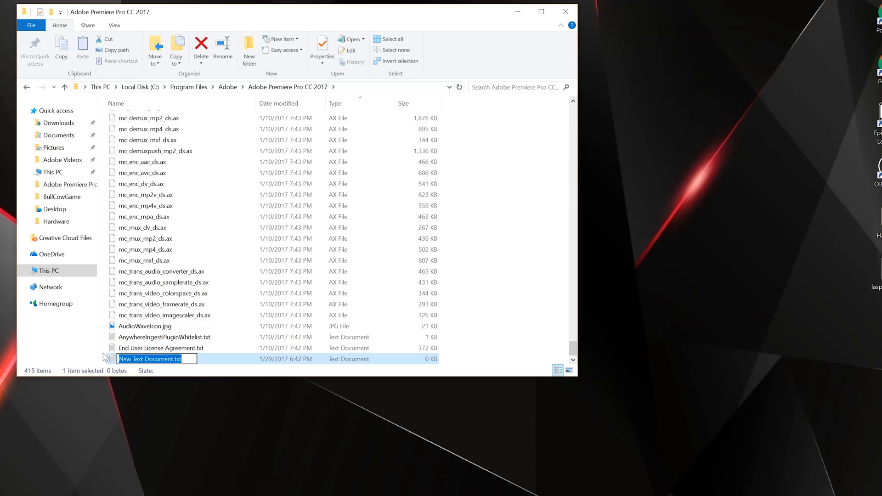
{"action": "type", "text": "cuda_supporte"}
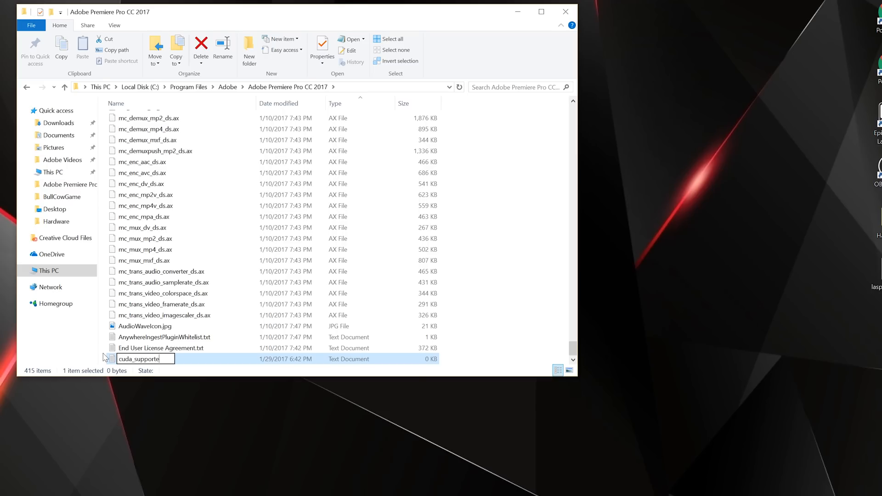
{"action": "type", "text": "d_cards."}
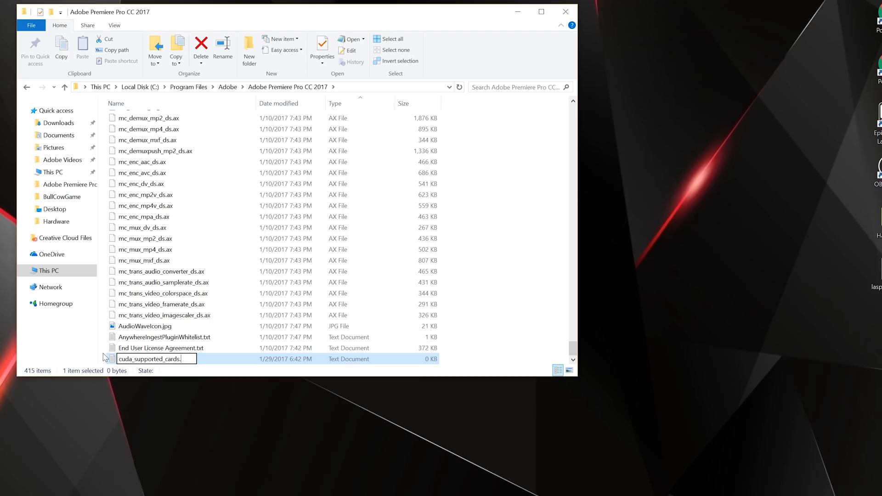
{"action": "type", "text": "txt"}
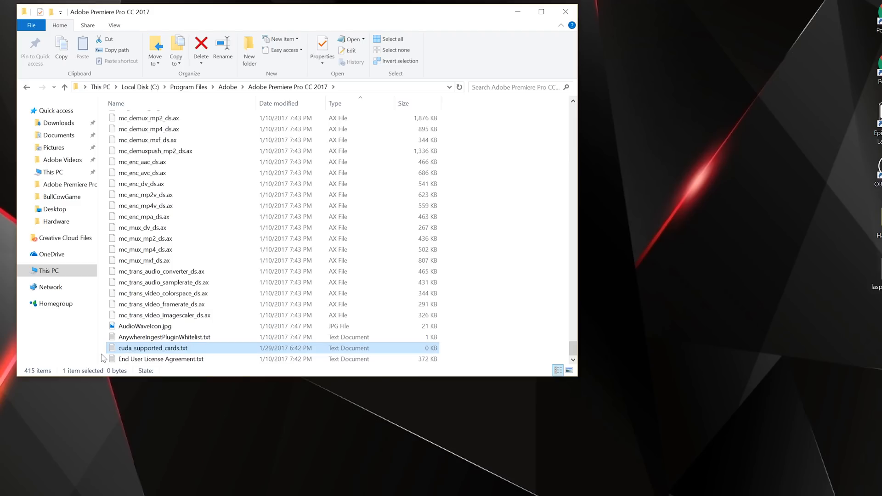
Write 'GeForce GTX 1080' into cuda_supported_cards.txt and save it on closing.
{"action": "double_click", "coordinate": [153, 348]}
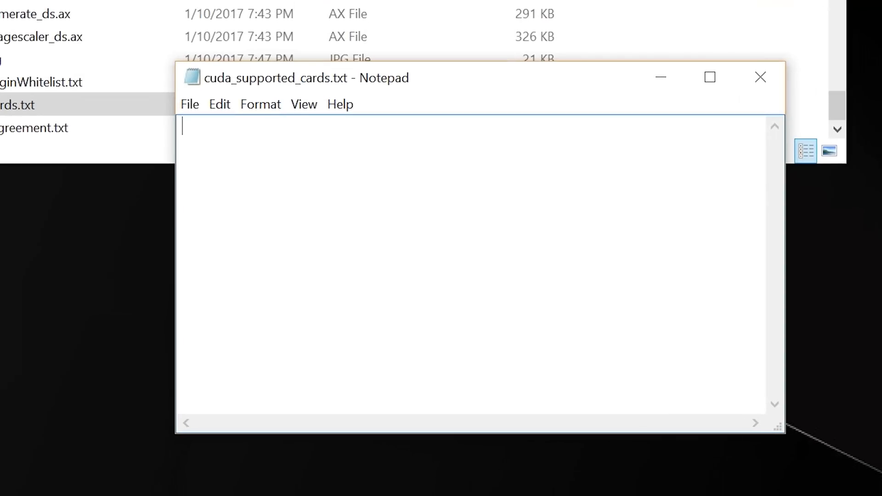
{"action": "type", "text": "Ge"}
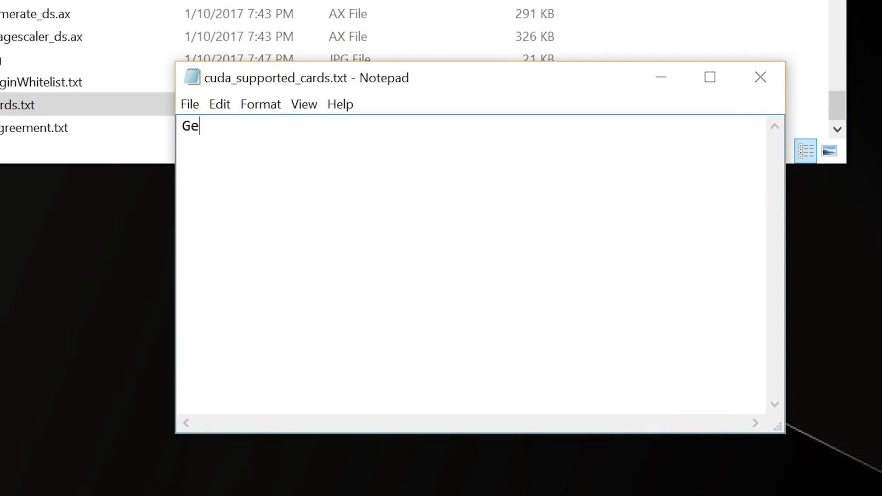
{"action": "type", "text": "Force"}
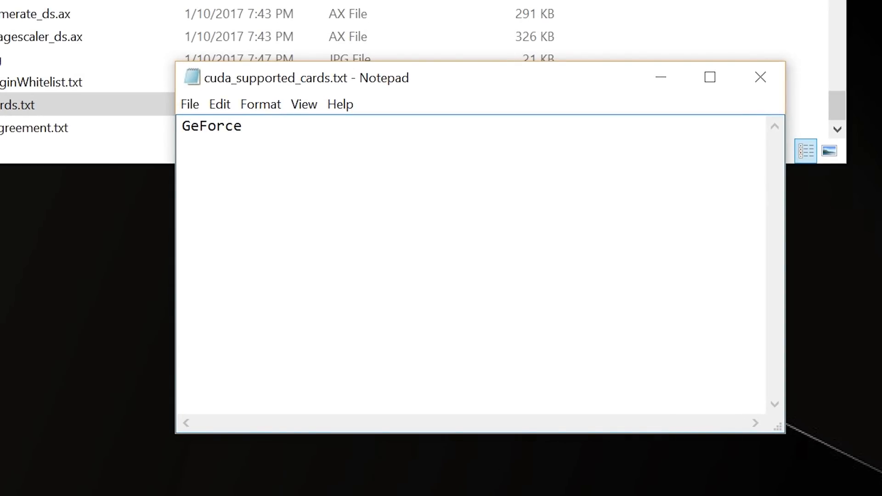
{"action": "type", "text": "GTX"}
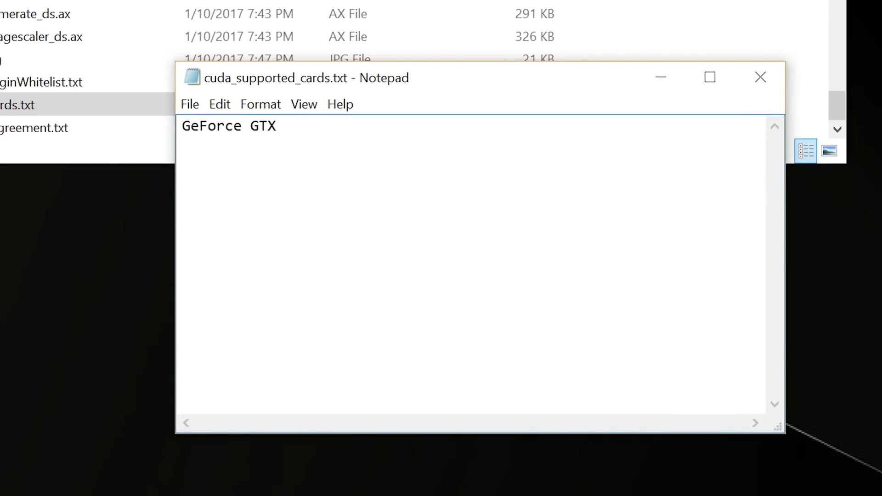
{"action": "type", "text": "1080"}
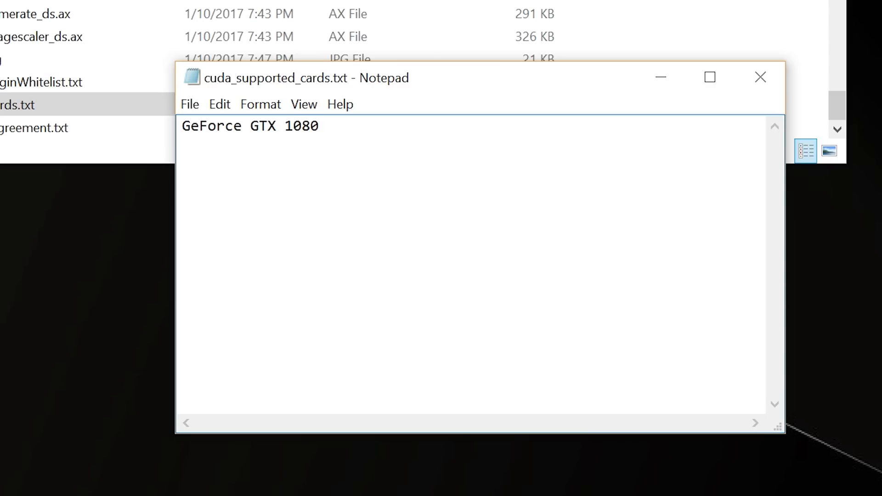
{"action": "left_click", "coordinate": [190, 104]}
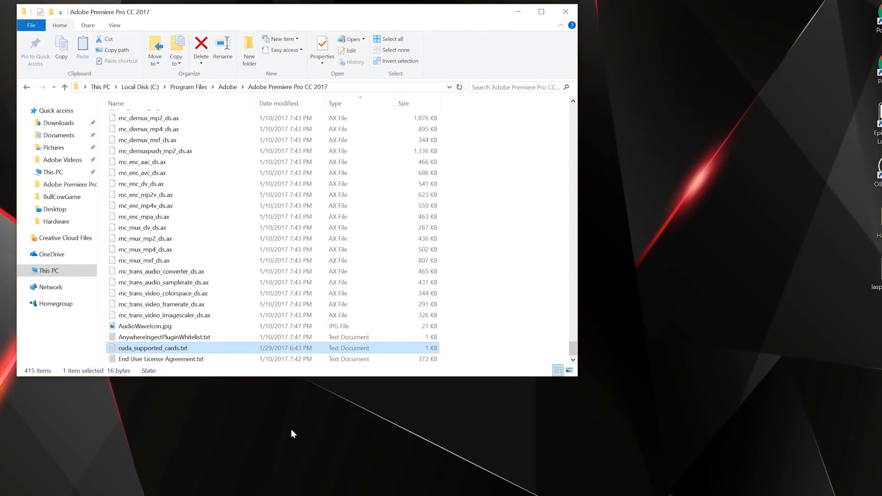
{"action": "mouse_move", "coordinate": [470, 295]}
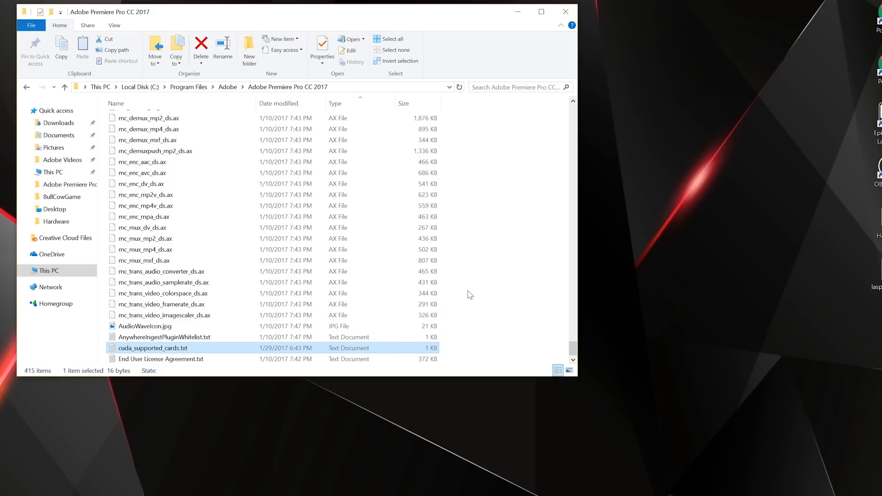
Create a new text document renamed Settings.ini, accepting the extension-change warning.
{"action": "right_click", "coordinate": [470, 295]}
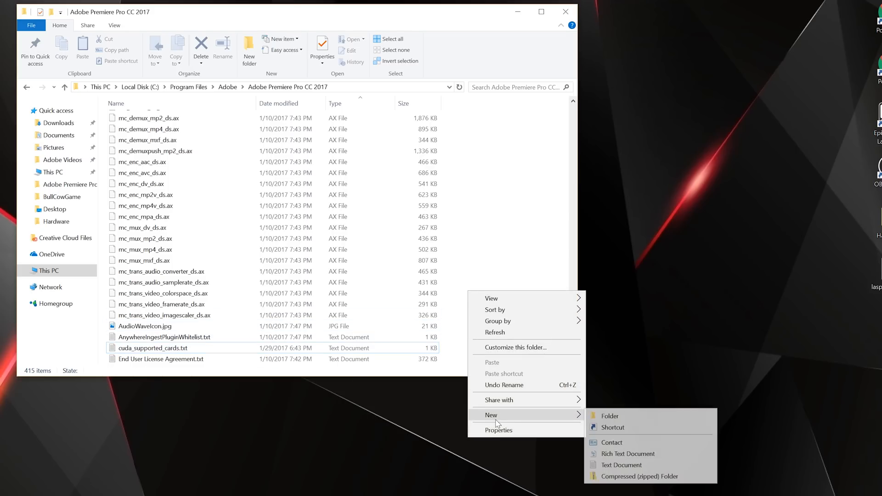
{"action": "mouse_move", "coordinate": [622, 464]}
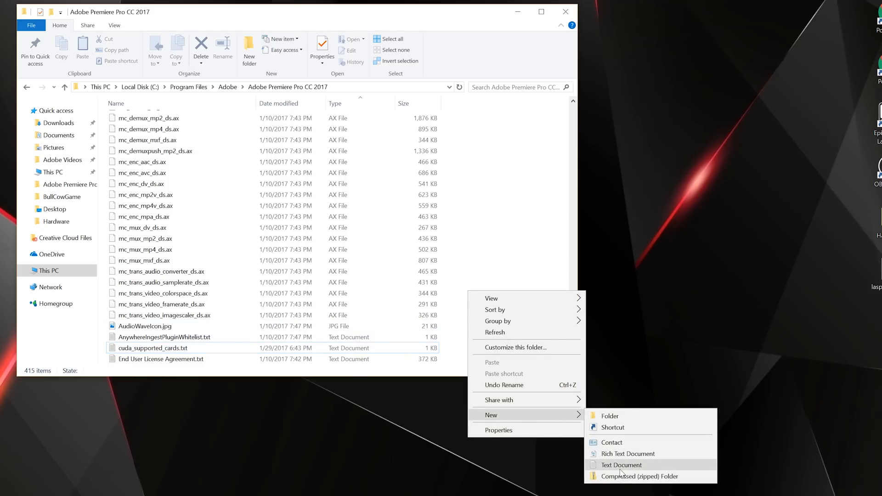
{"action": "left_click", "coordinate": [623, 465]}
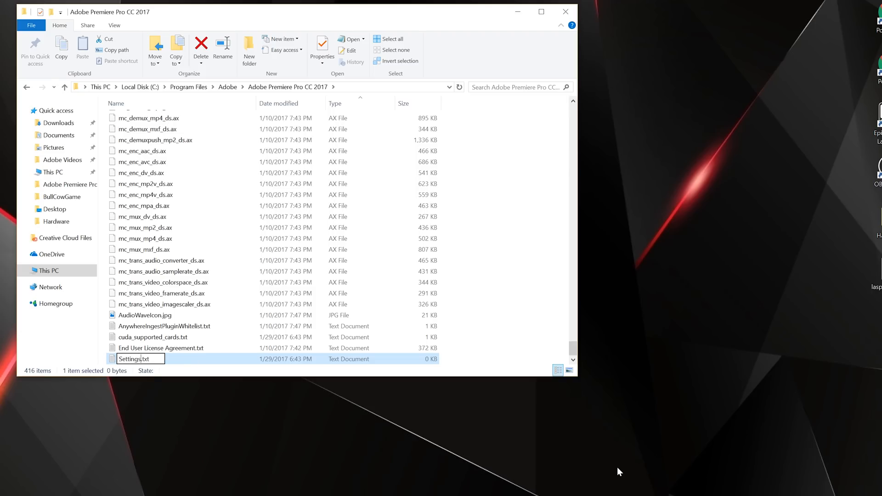
{"action": "type", "text": "ini."}
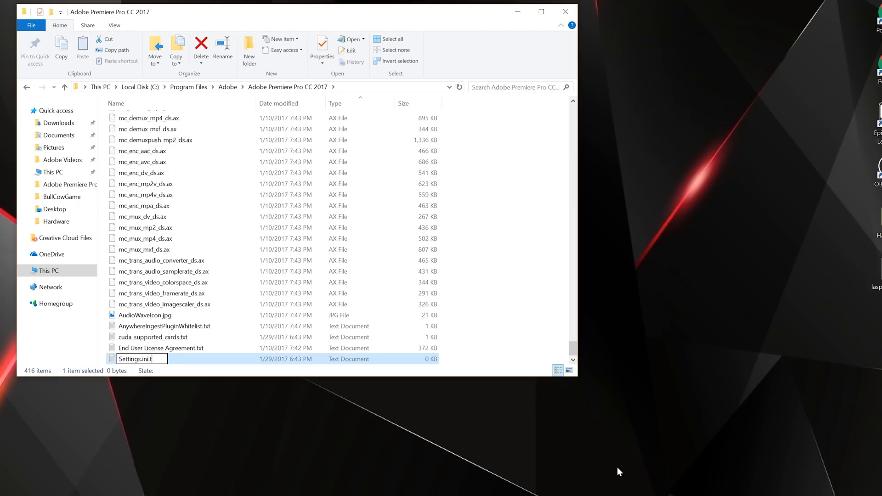
{"action": "key", "text": "Return"}
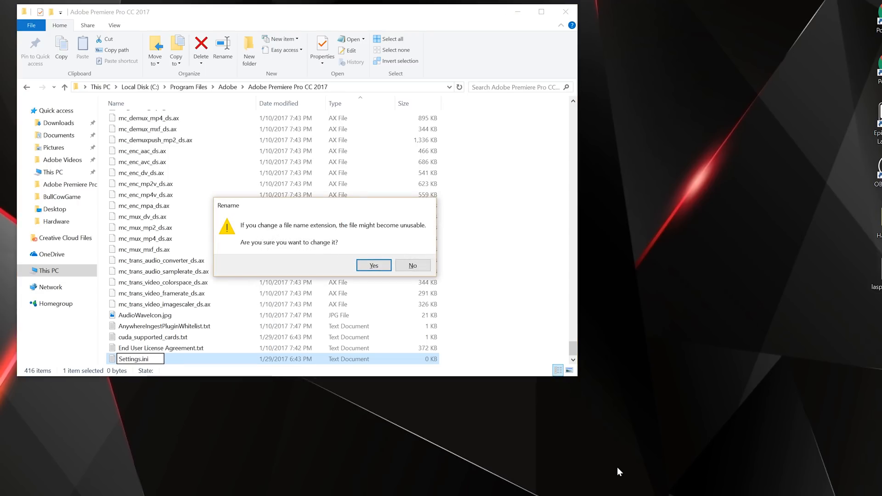
{"action": "left_click", "coordinate": [373, 266]}
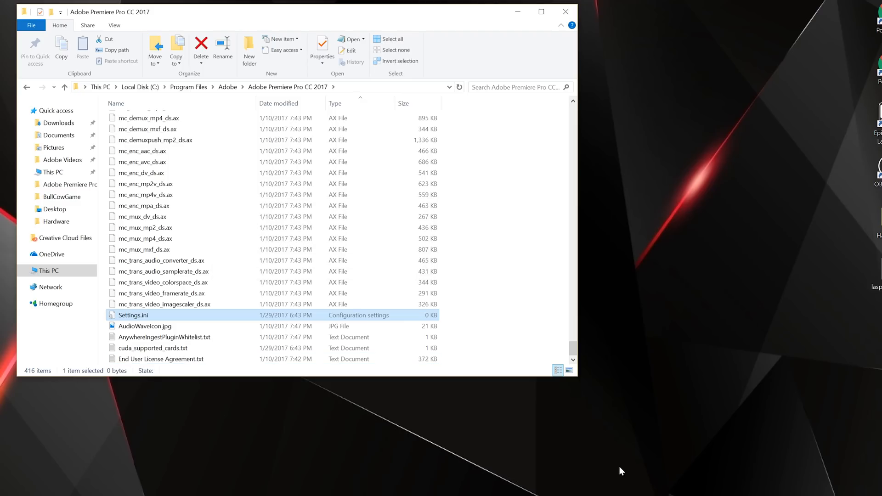
Open Settings.ini and enter the [Settings] header and mode=developer.
{"action": "double_click", "coordinate": [133, 316]}
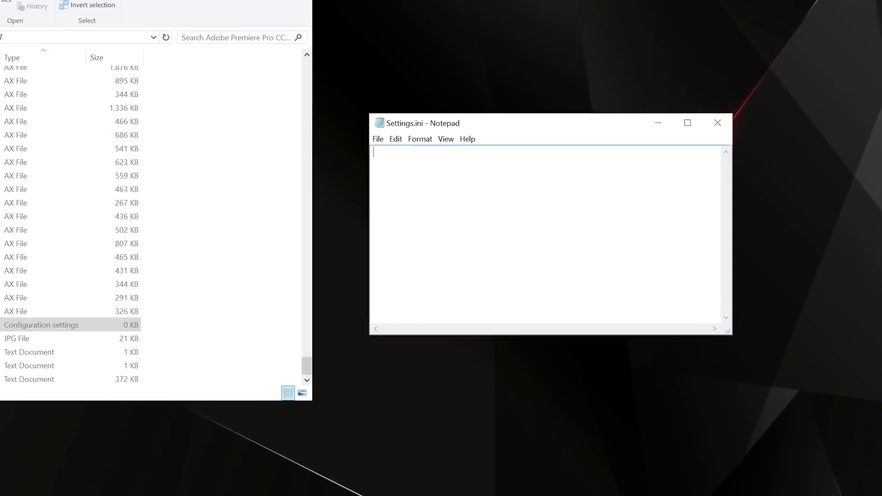
{"action": "type", "text": "[Se"}
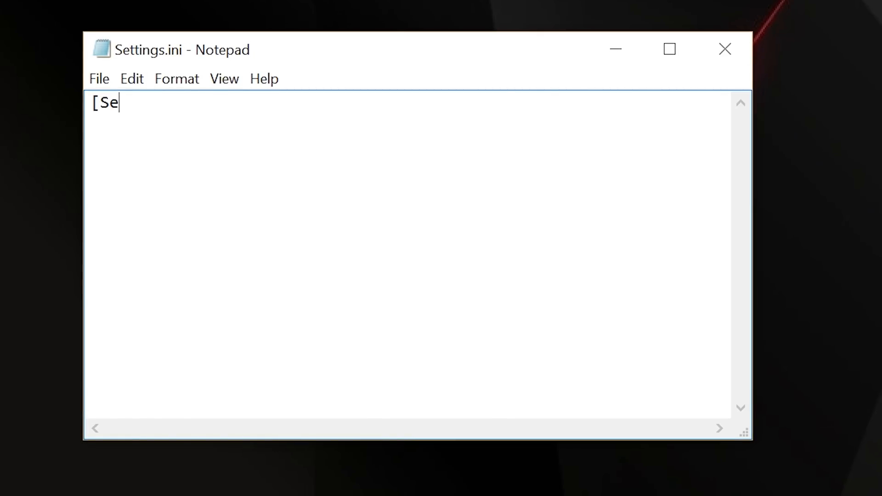
{"action": "type", "text": "ttings]"}
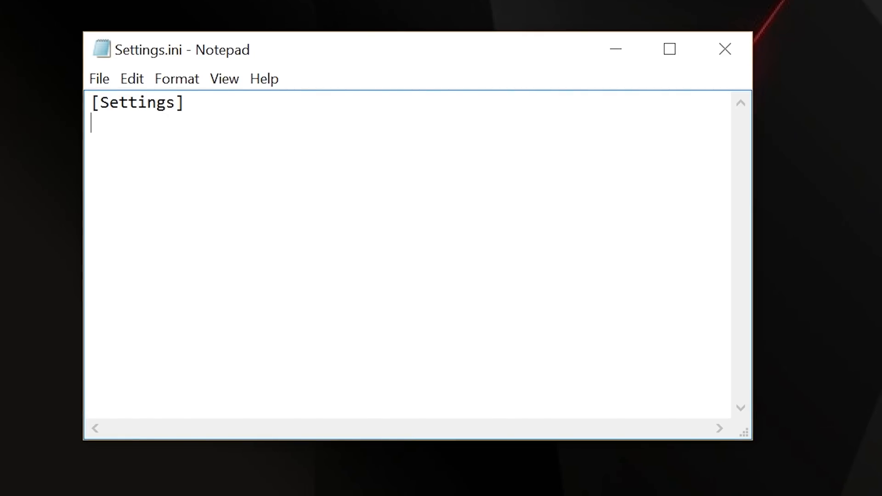
{"action": "type", "text": "mode"}
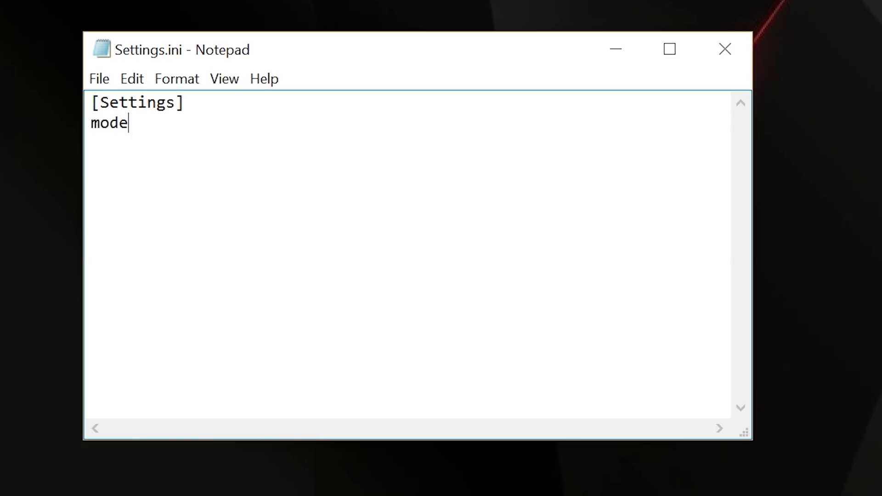
{"action": "type", "text": "=dev"}
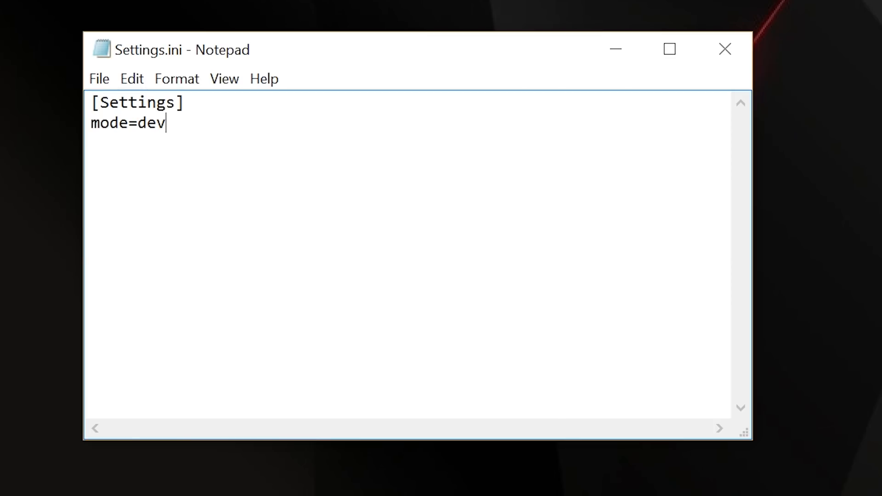
{"action": "type", "text": "eloper"}
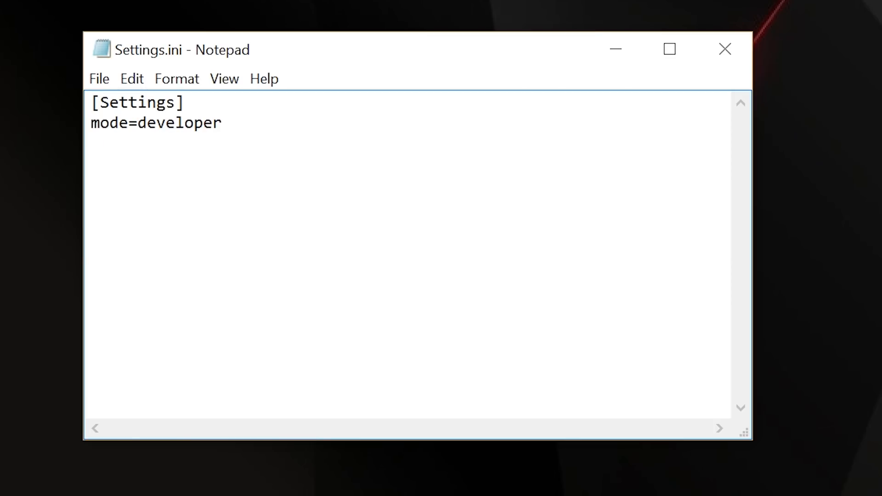
Add mthread=enabled and mthreadcount=11, select that line, and bring up Task Manager.
{"action": "type", "text": "mthread"}
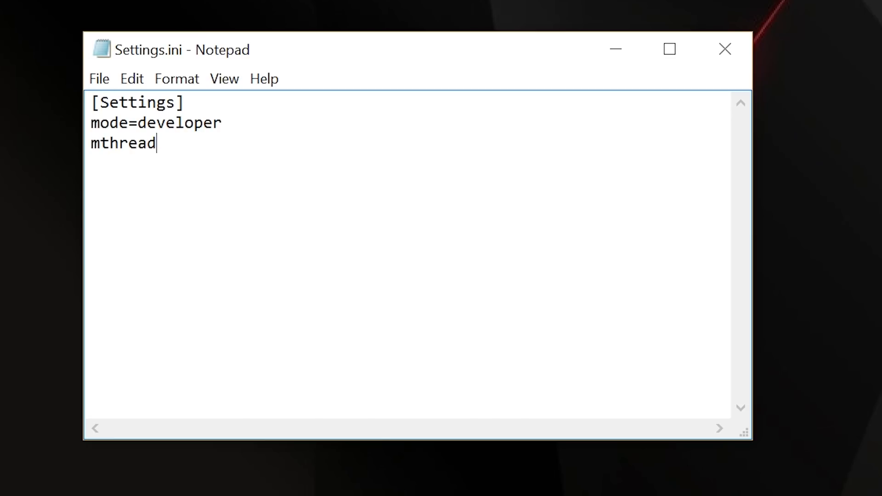
{"action": "type", "text": "=e"}
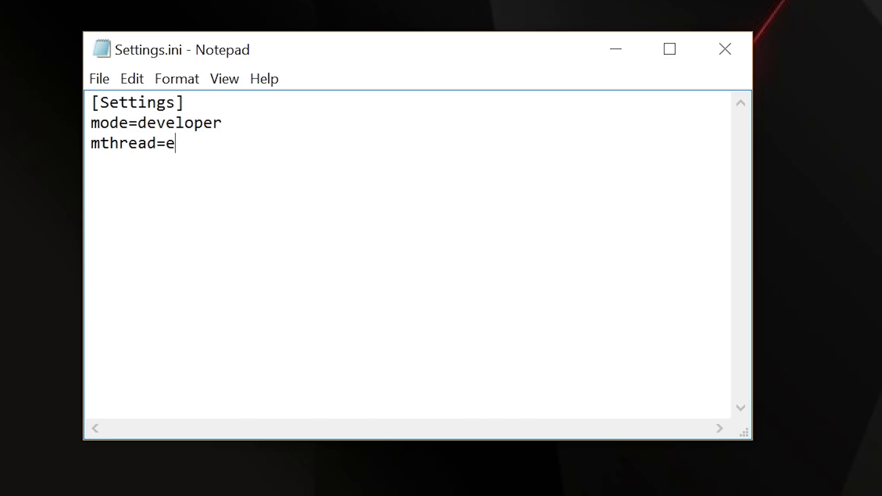
{"action": "type", "text": "nabled"}
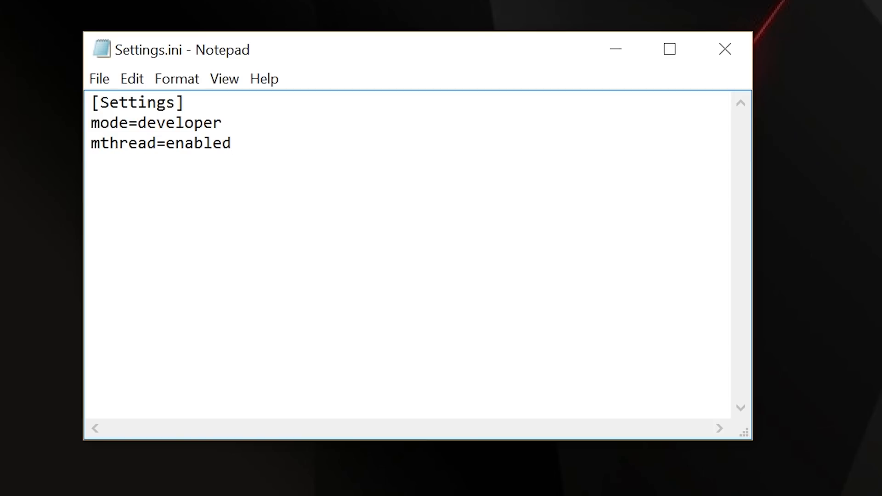
{"action": "type", "text": "mthrea"}
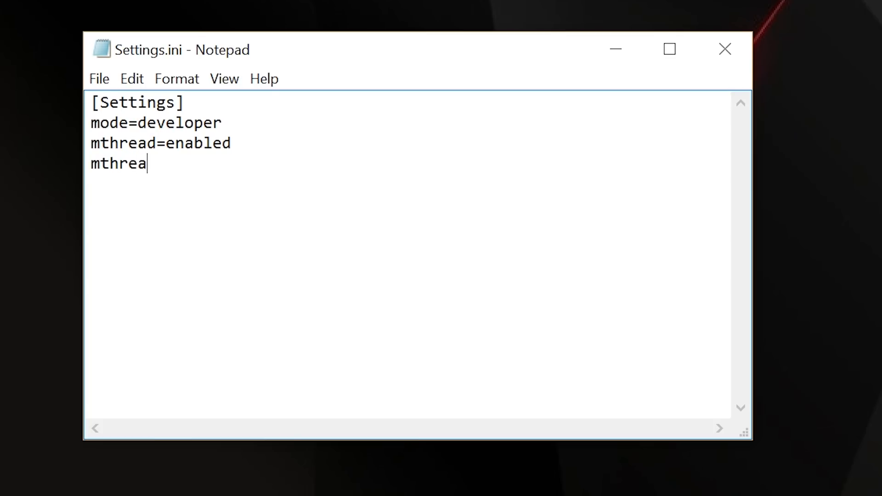
{"action": "type", "text": "dcount"}
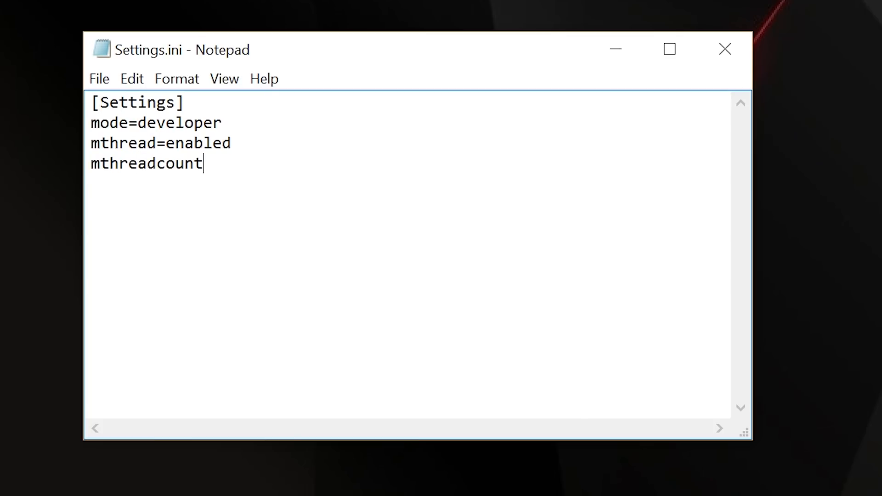
{"action": "type", "text": "=10"}
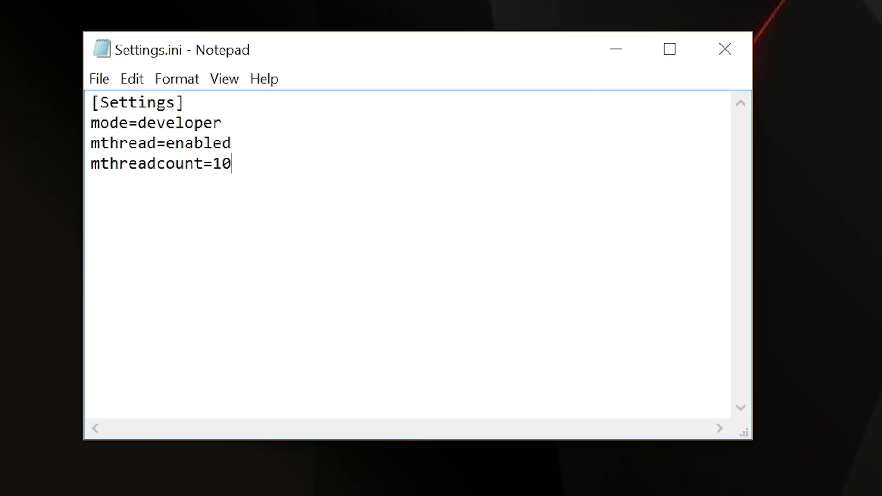
{"action": "type", "text": "1"}
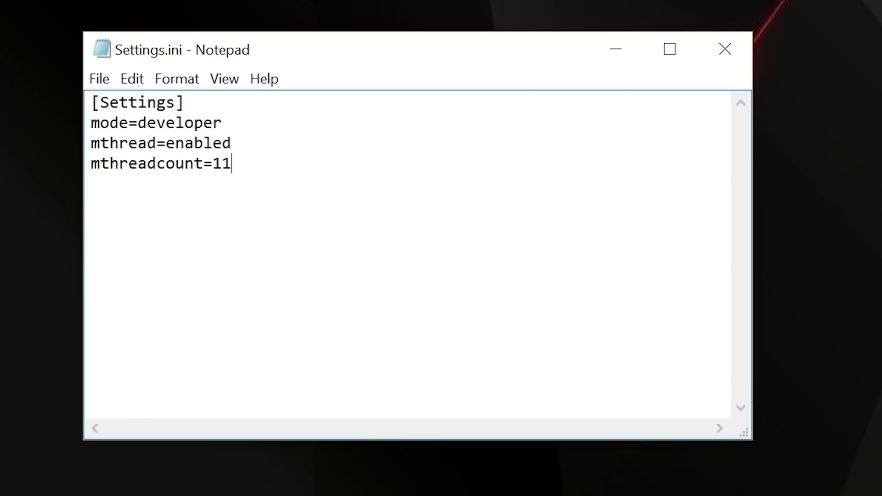
{"action": "double_click", "coordinate": [226, 163]}
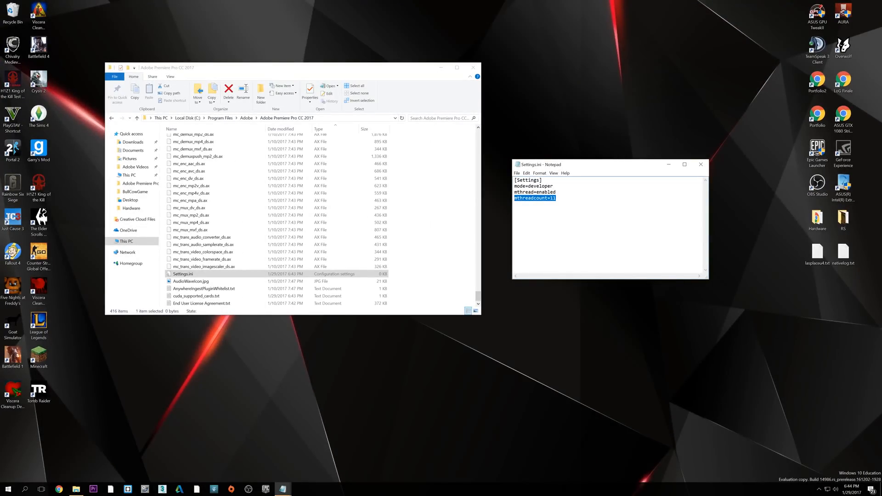
{"action": "key", "text": "ctrl+alt+delete"}
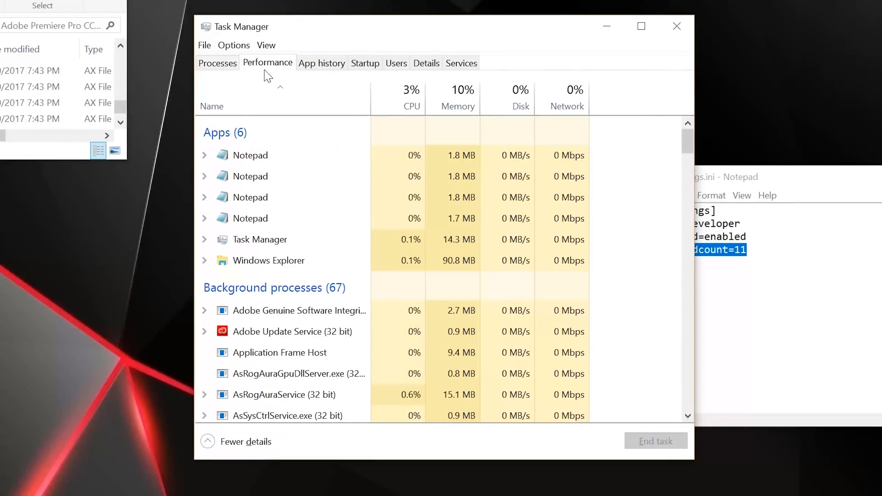
{"action": "left_click", "coordinate": [268, 62]}
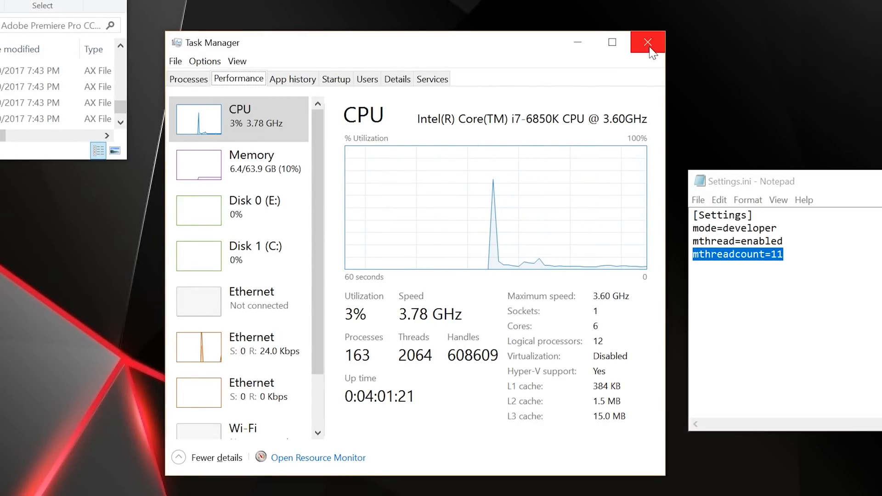
{"action": "left_click", "coordinate": [648, 43]}
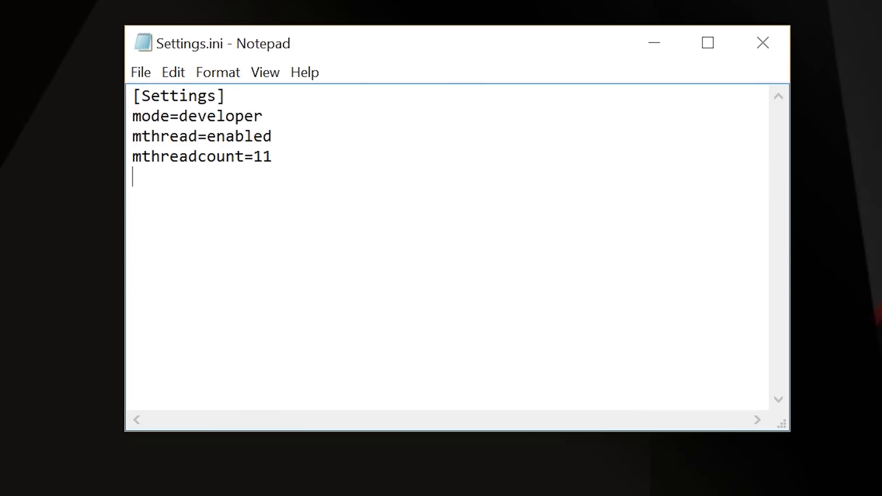
Add the line sli=true, after briefly changing it to false.
{"action": "type", "text": "sli="}
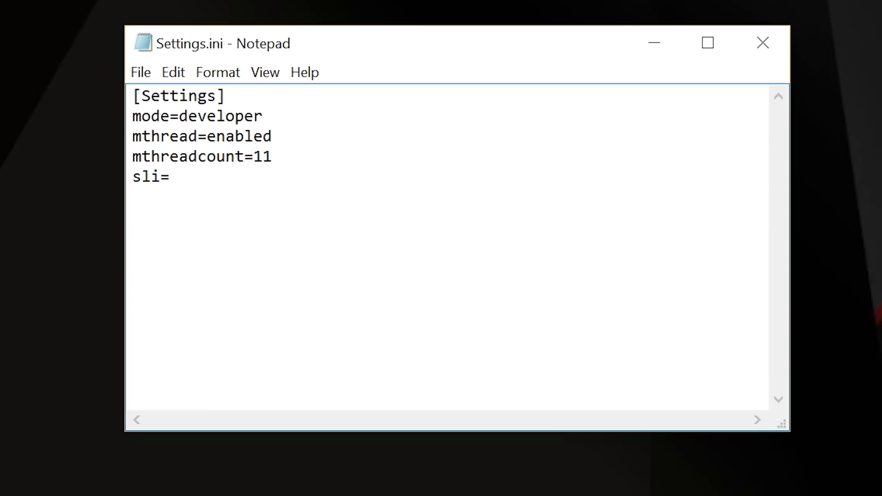
{"action": "type", "text": "true"}
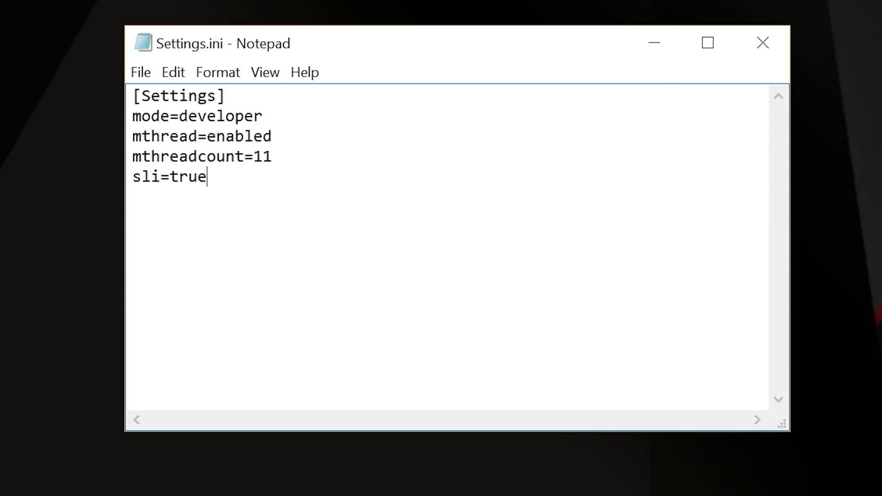
{"action": "key", "text": "Backspace"}
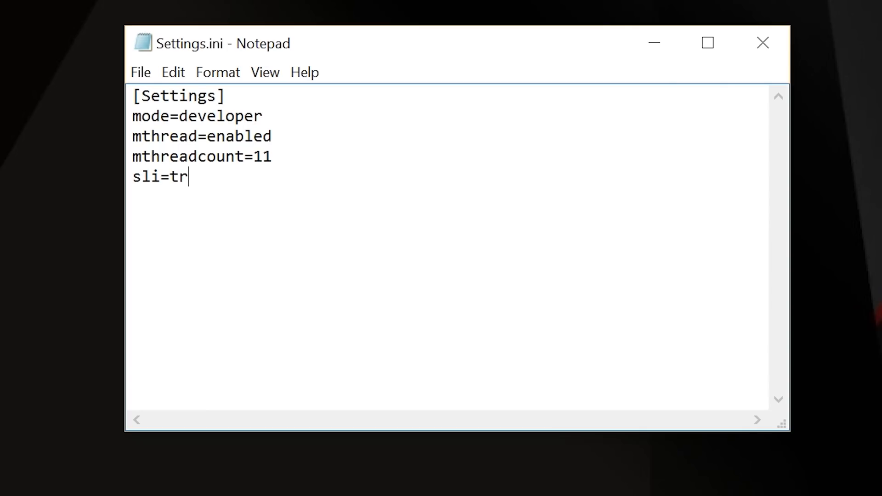
{"action": "type", "text": "alse"}
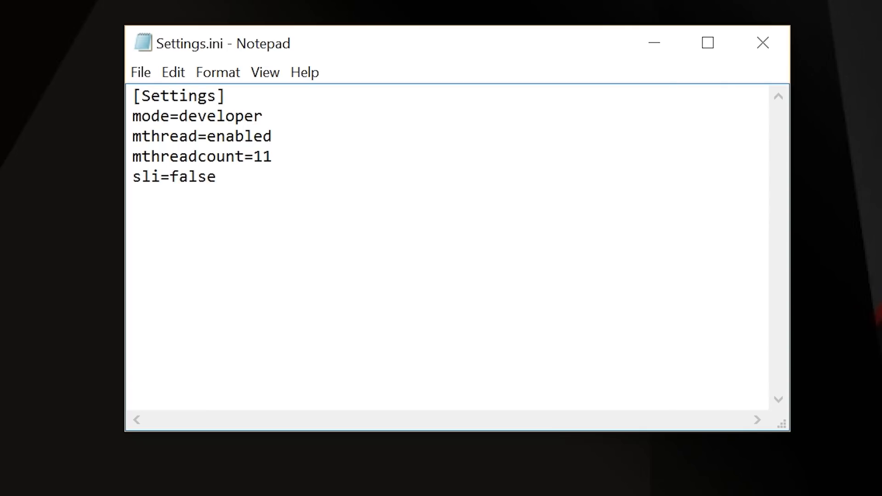
{"action": "left_click", "coordinate": [218, 177]}
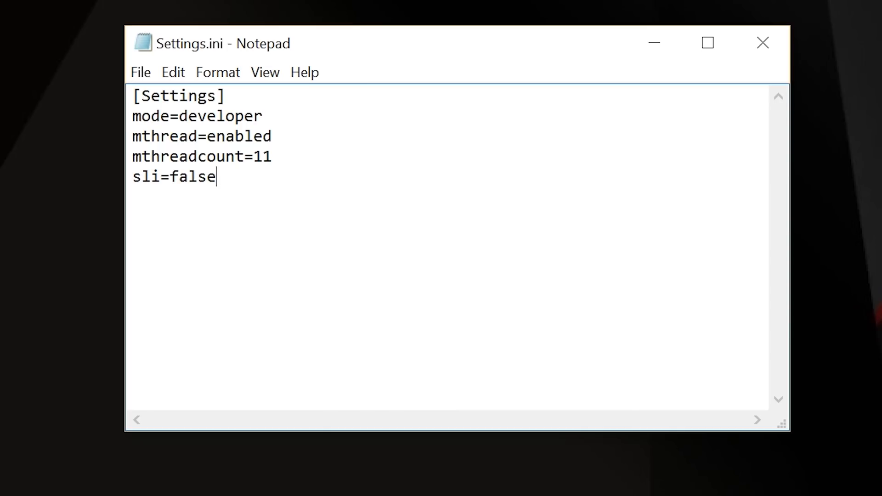
{"action": "key", "text": "Backspace"}
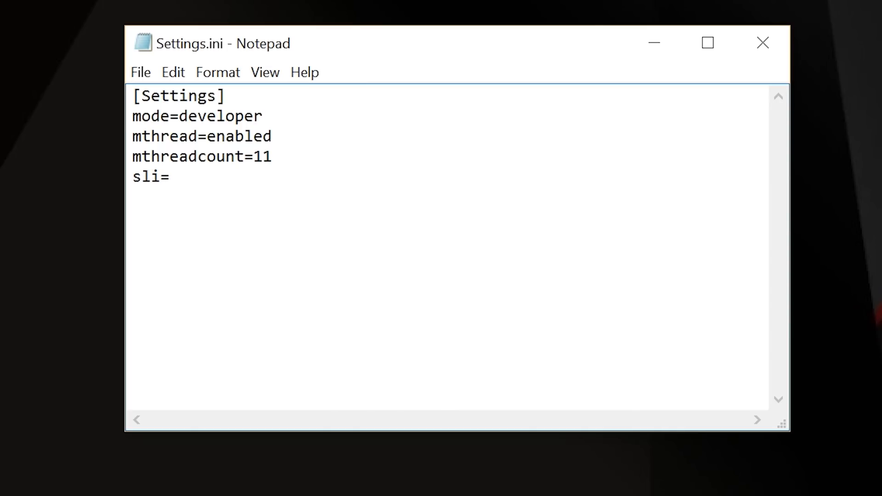
{"action": "type", "text": "tr"}
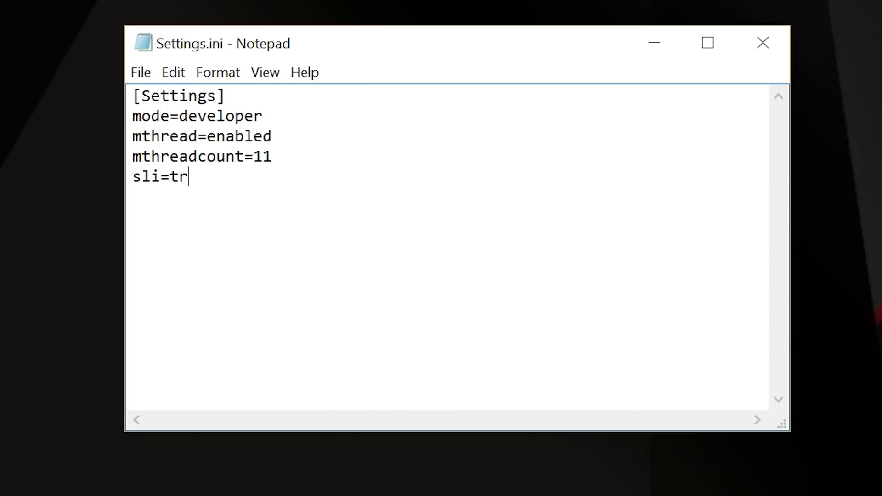
{"action": "type", "text": "ue"}
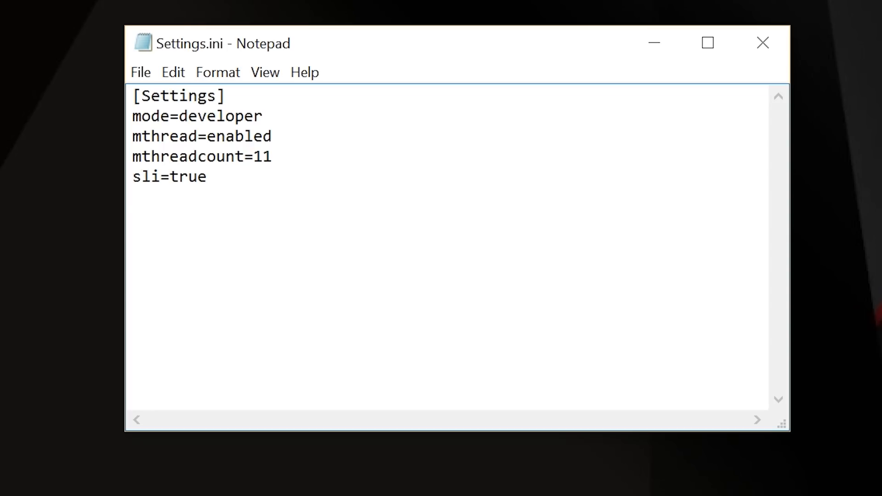
Add slimode=all and begin the slivram= line.
{"action": "type", "text": "slimode"}
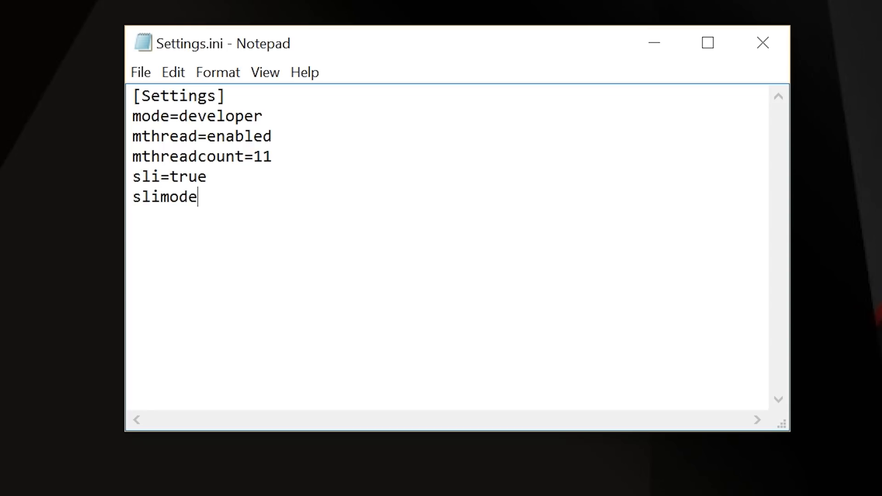
{"action": "type", "text": "=all"}
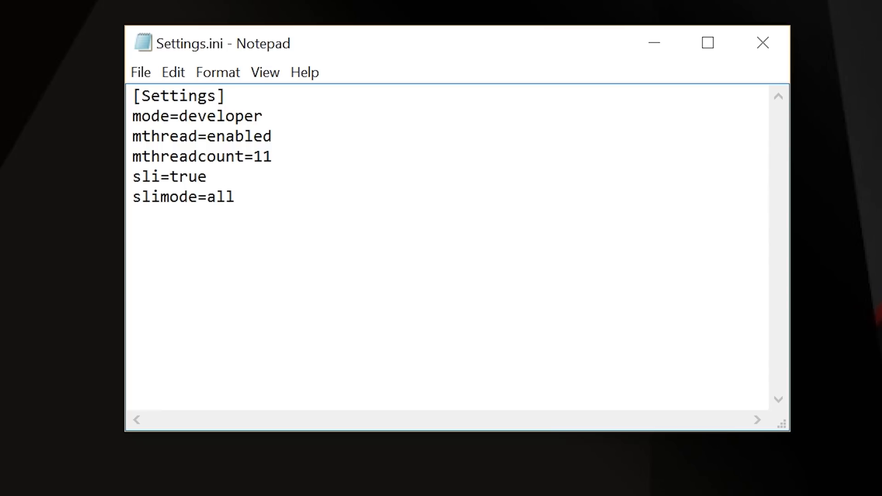
{"action": "left_click", "coordinate": [235, 197]}
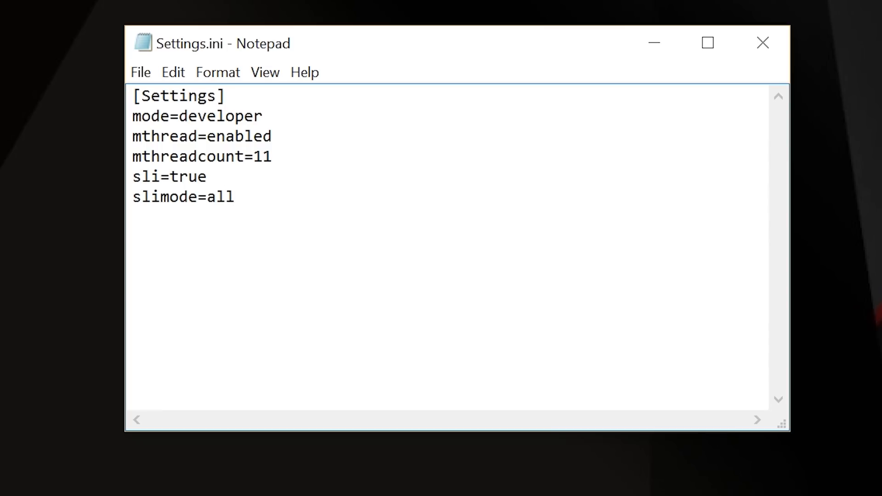
{"action": "type", "text": "slivr"}
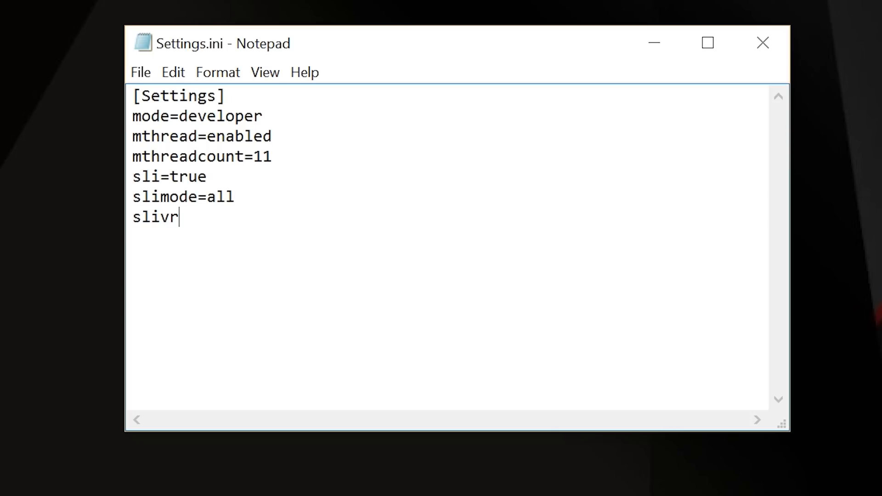
{"action": "type", "text": "am"}
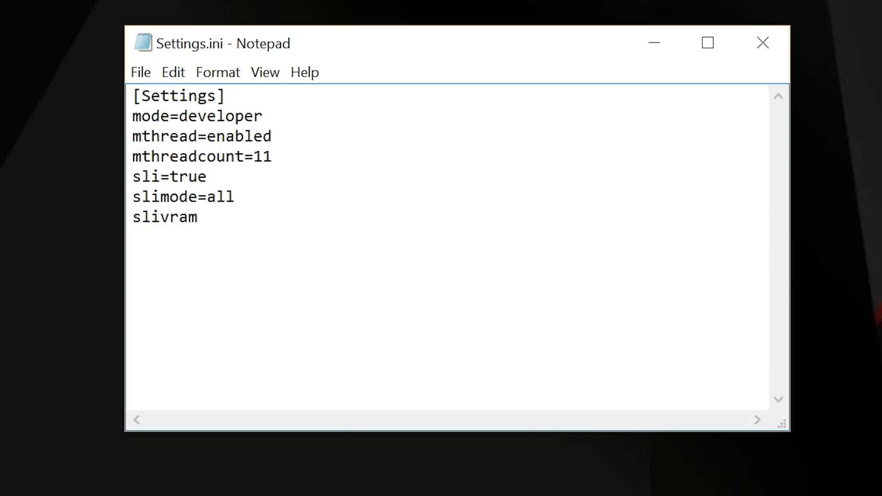
{"action": "type", "text": "="}
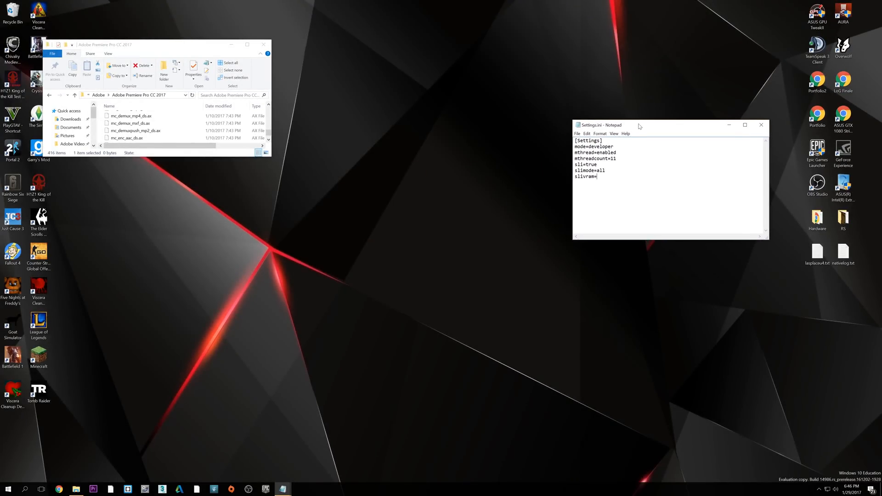
{"action": "left_click", "coordinate": [58, 488]}
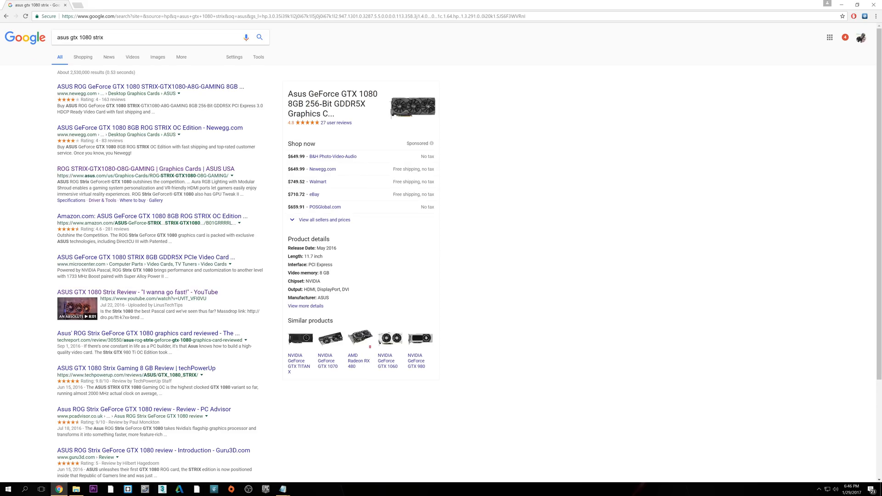
{"action": "double_click", "coordinate": [295, 103]}
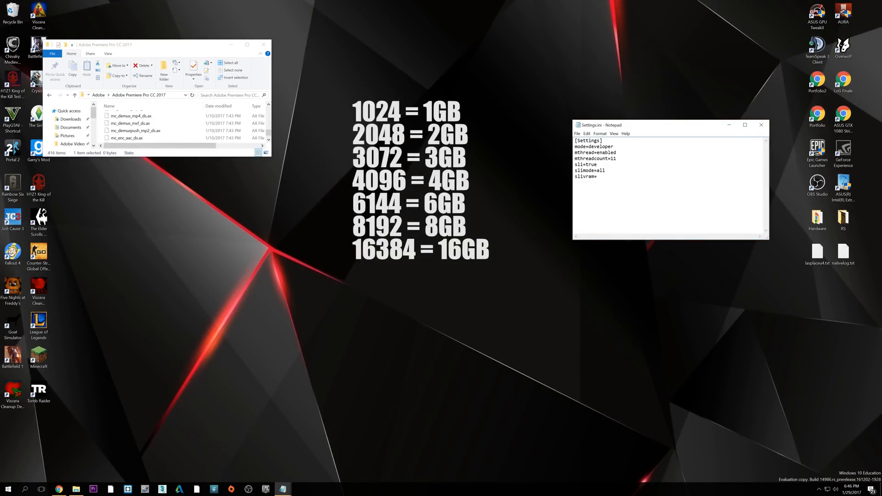
Complete slivram=16384 and priority=high, then add purgetemp=true.
{"action": "type", "text": "16384"}
{"action": "type", "text": "prior"}
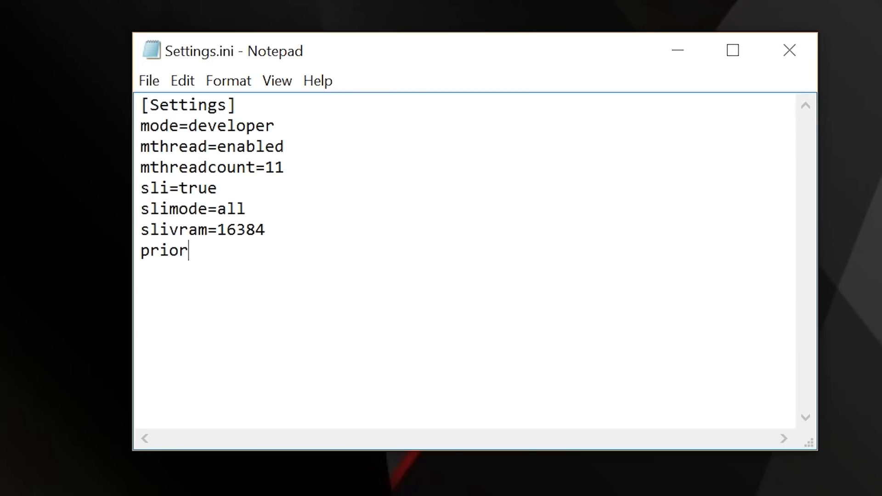
{"action": "type", "text": "ity=high"}
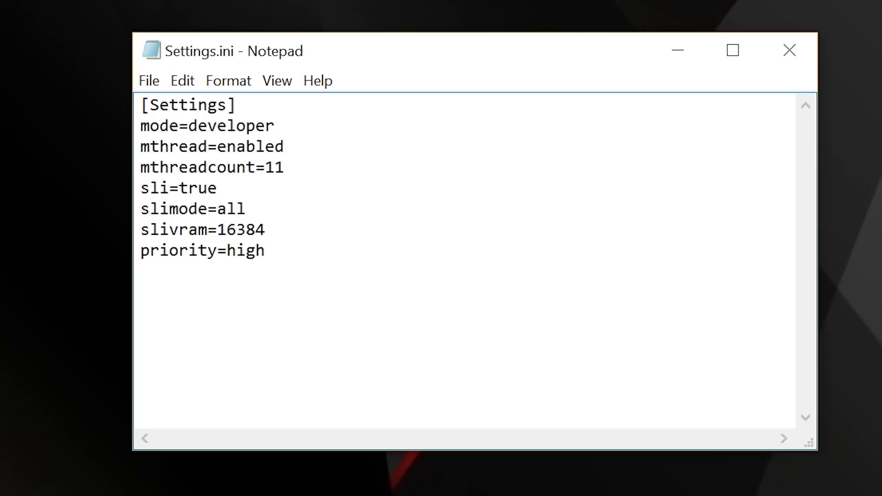
{"action": "type", "text": "pur"}
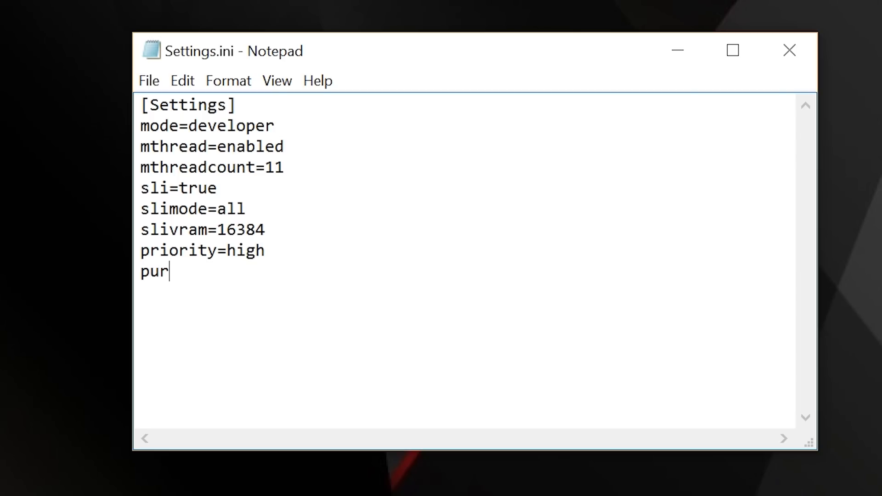
{"action": "type", "text": "getemp="}
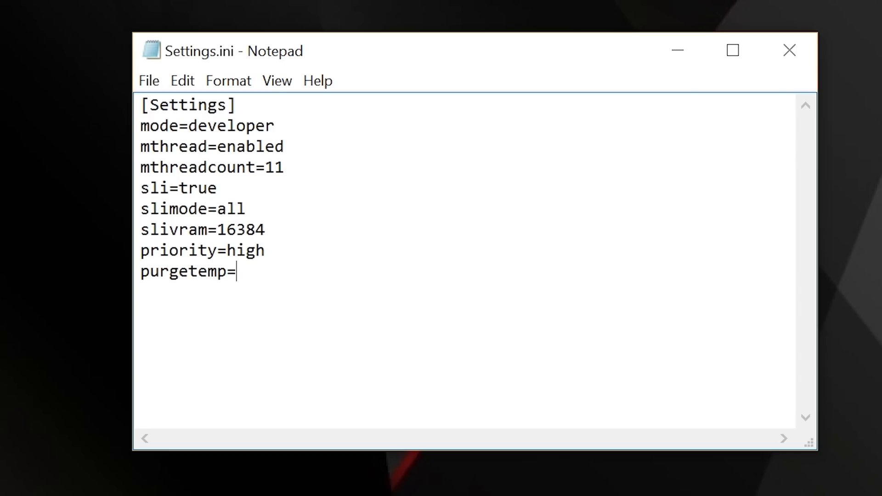
{"action": "type", "text": "true"}
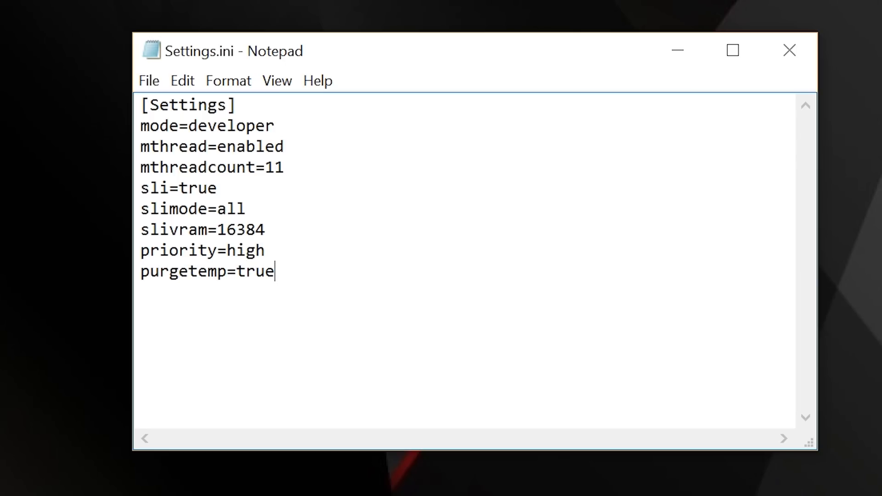
Add scaling=low, cloud=false and display=1, then select the display=1 line.
{"action": "key", "text": "Return"}
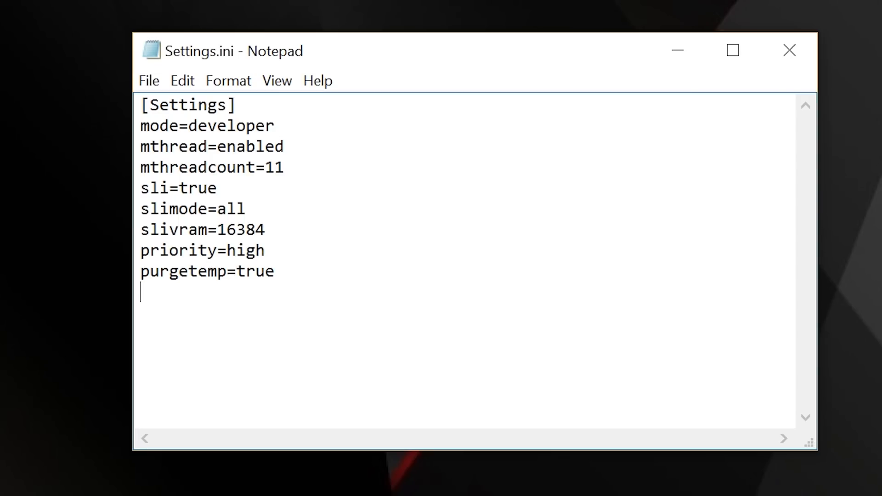
{"action": "type", "text": "scaling="}
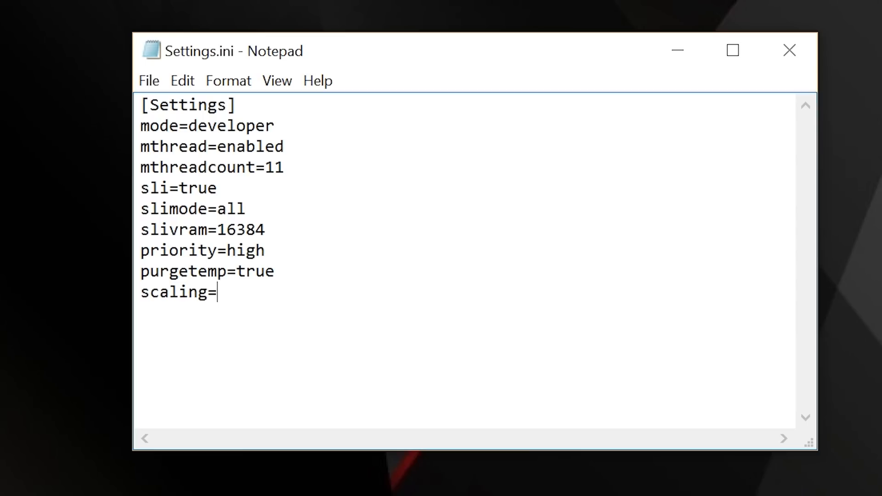
{"action": "type", "text": "low"}
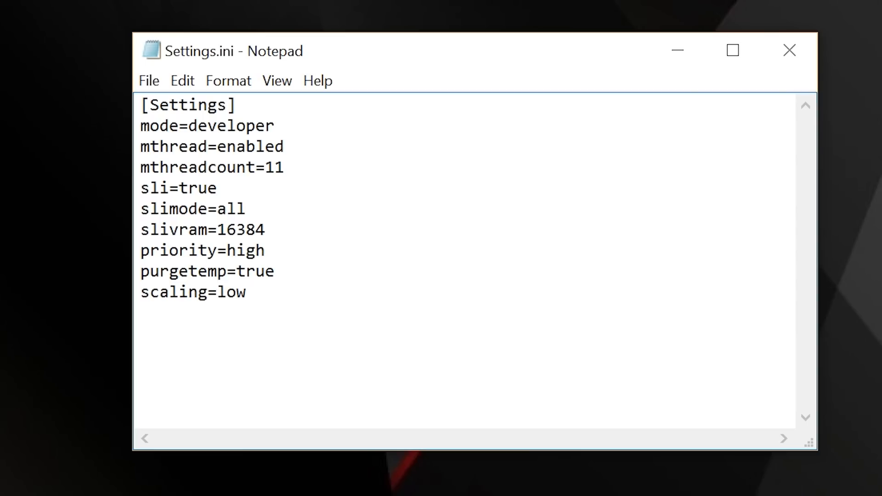
{"action": "type", "text": "cloud"}
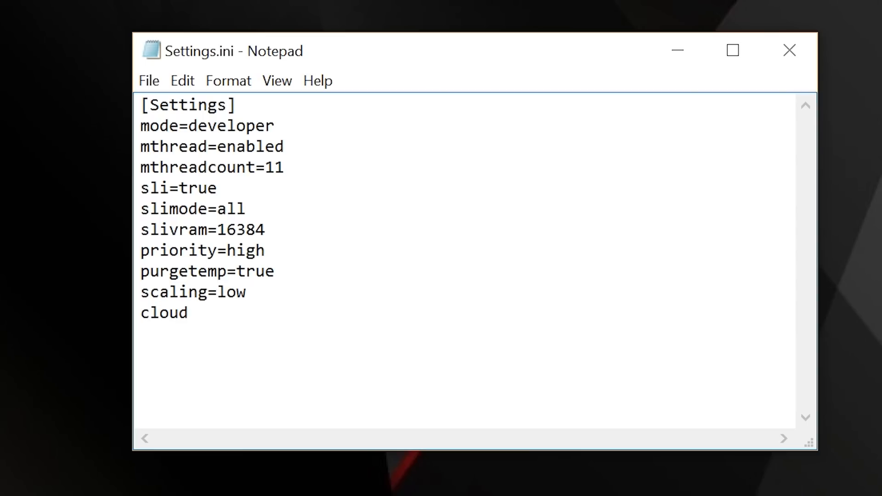
{"action": "type", "text": "=false"}
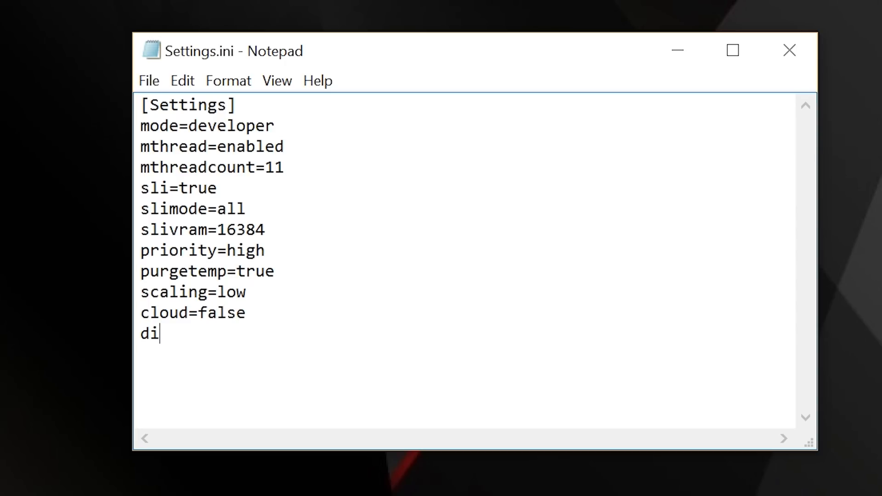
{"action": "type", "text": "splay"}
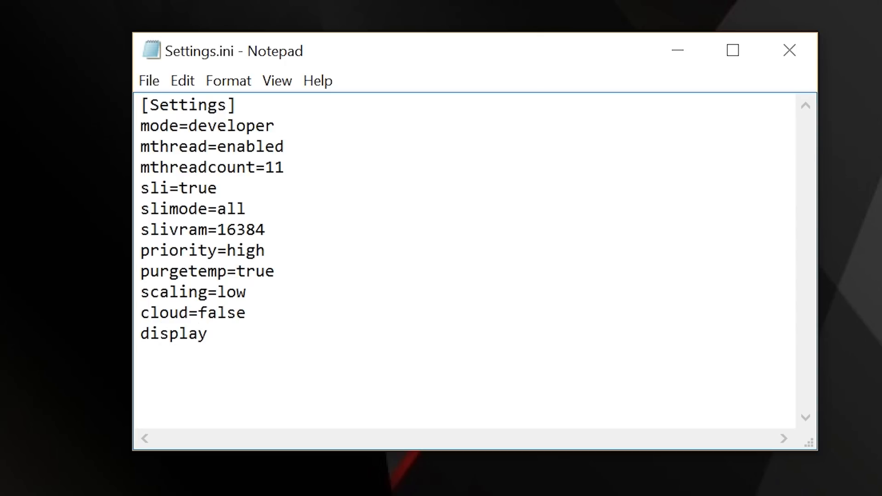
{"action": "left_click", "coordinate": [211, 334]}
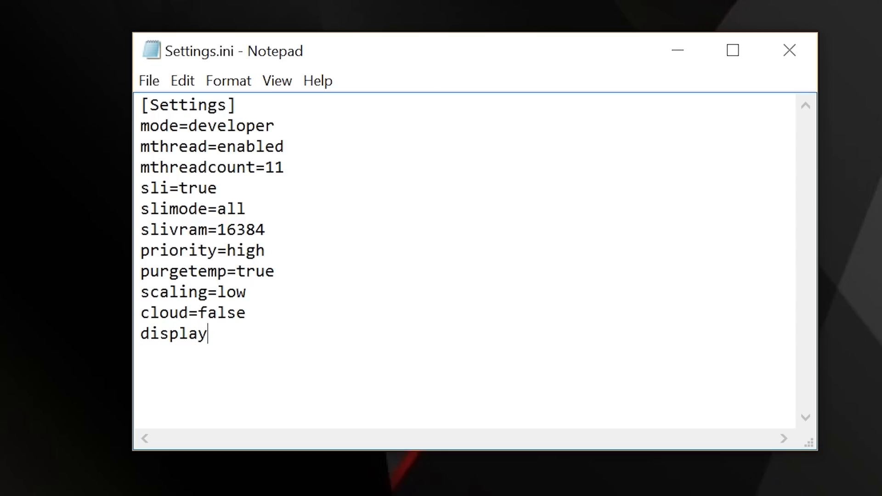
{"action": "type", "text": "=1"}
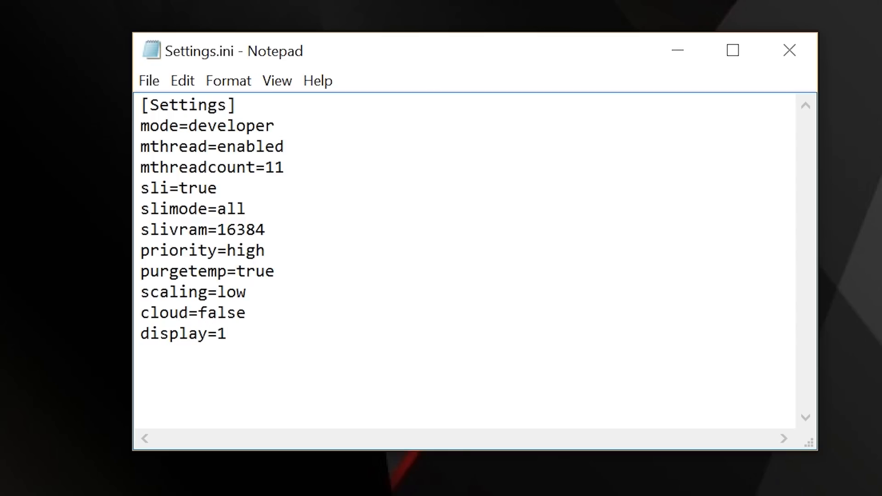
{"action": "double_click", "coordinate": [183, 334]}
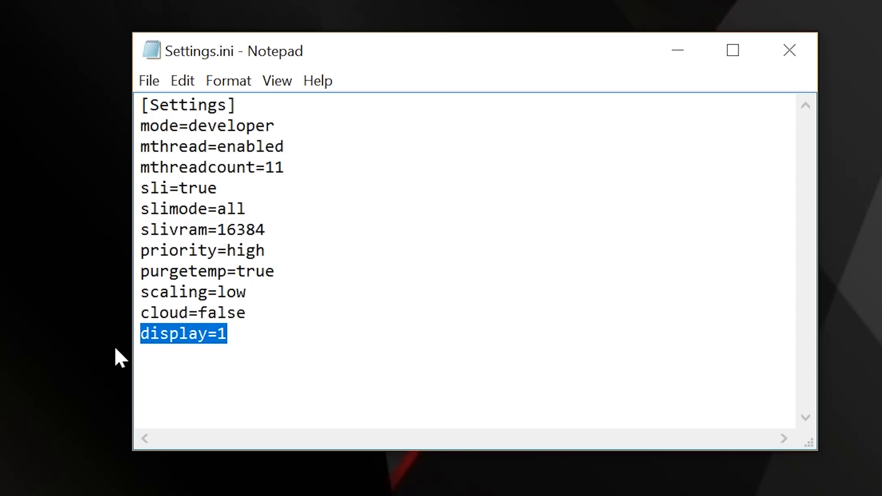
Search 'display' from Start and open Display settings to see the monitor layout.
{"action": "left_click", "coordinate": [7, 488]}
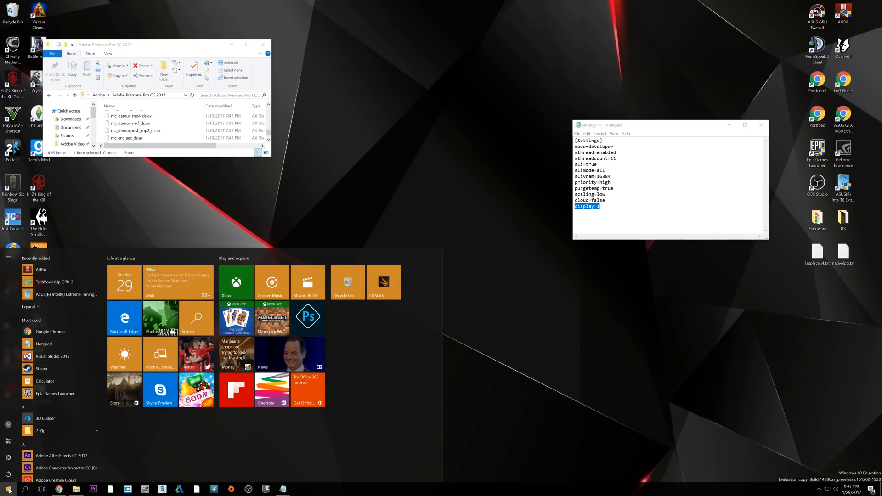
{"action": "type", "text": "displa"}
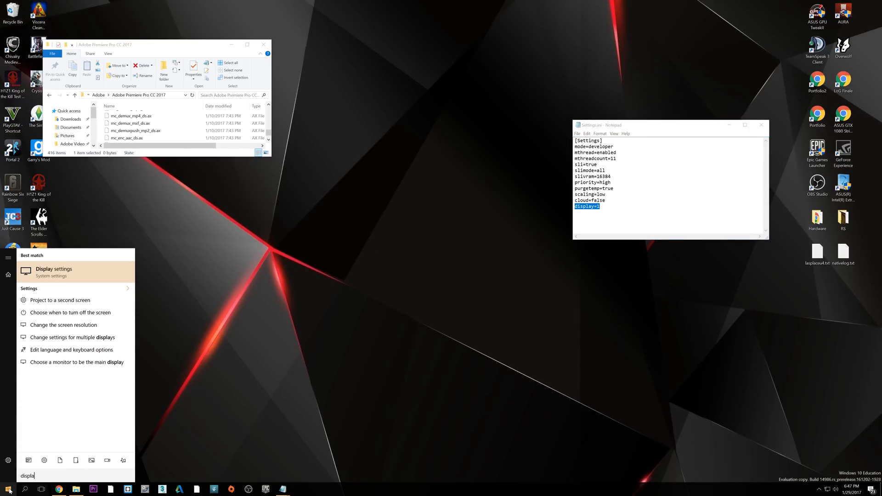
{"action": "left_click", "coordinate": [53, 271]}
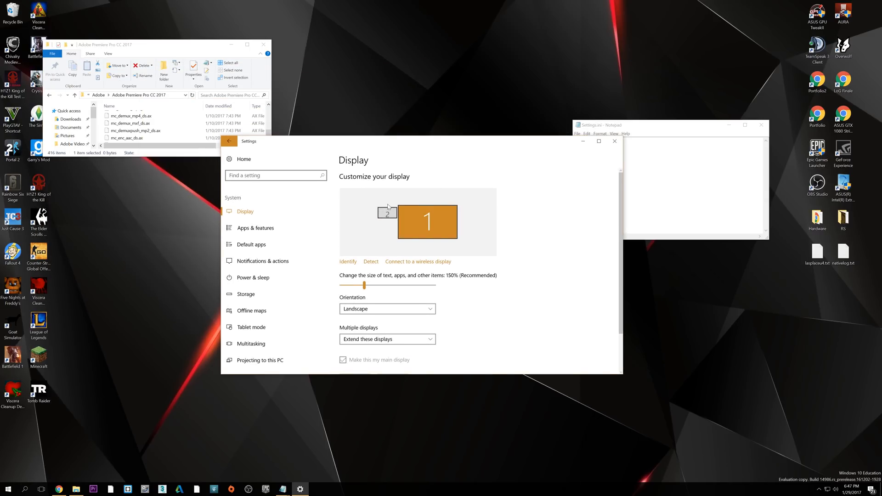
{"action": "mouse_move", "coordinate": [614, 141]}
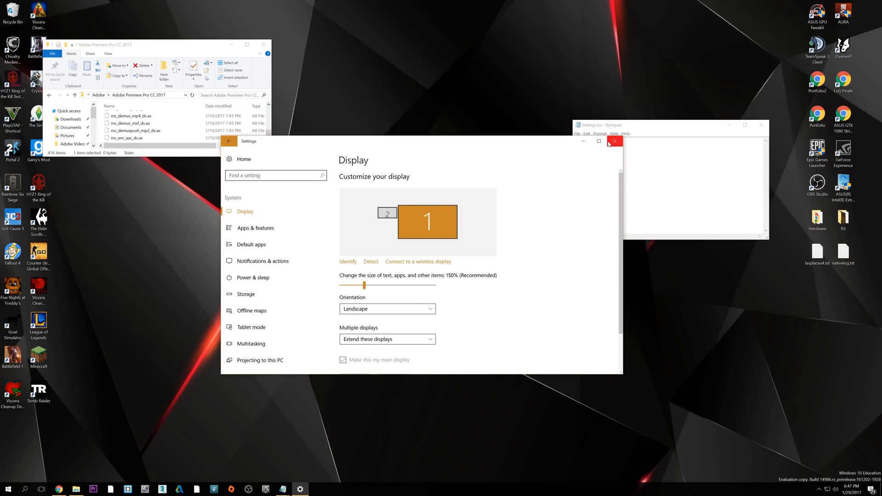
Close Settings and add loadwhenneeded=true to Settings.ini.
{"action": "left_click", "coordinate": [614, 141]}
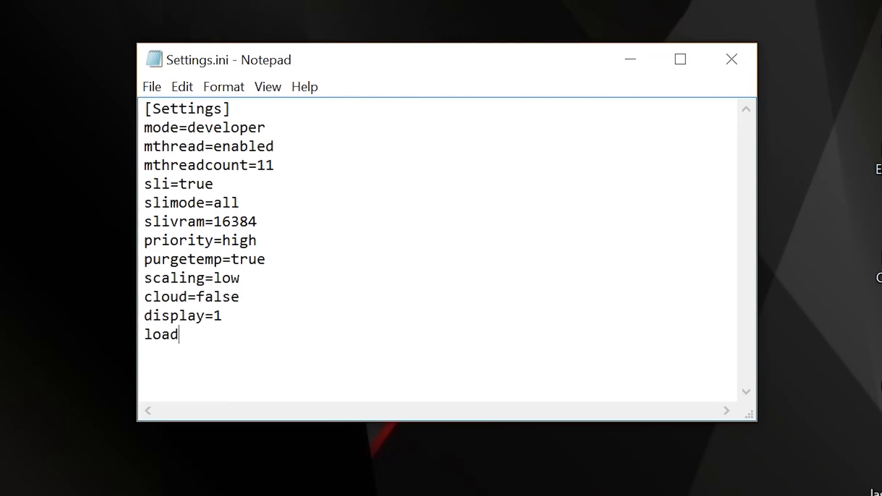
{"action": "type", "text": "whennee"}
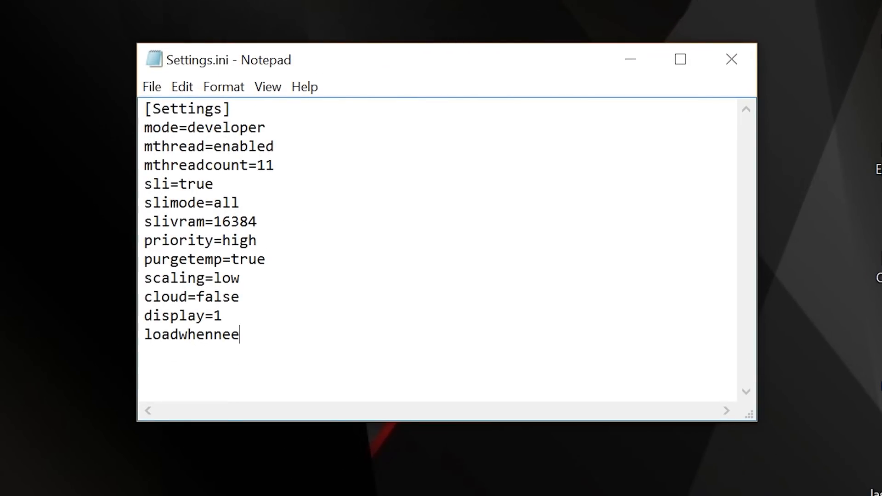
{"action": "type", "text": "ded=t"}
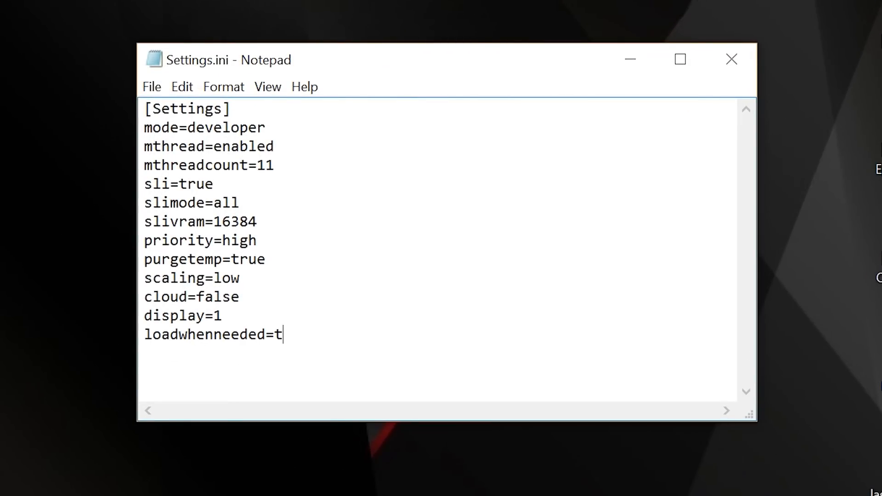
{"action": "type", "text": "rue"}
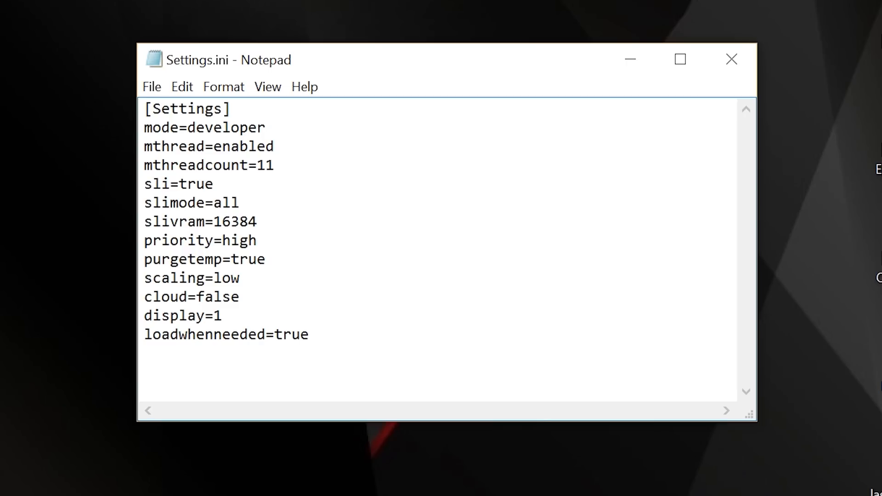
Add speakers=7.1 and delete the temporary (2, 5.1, 7.1) options note.
{"action": "left_click", "coordinate": [309, 334]}
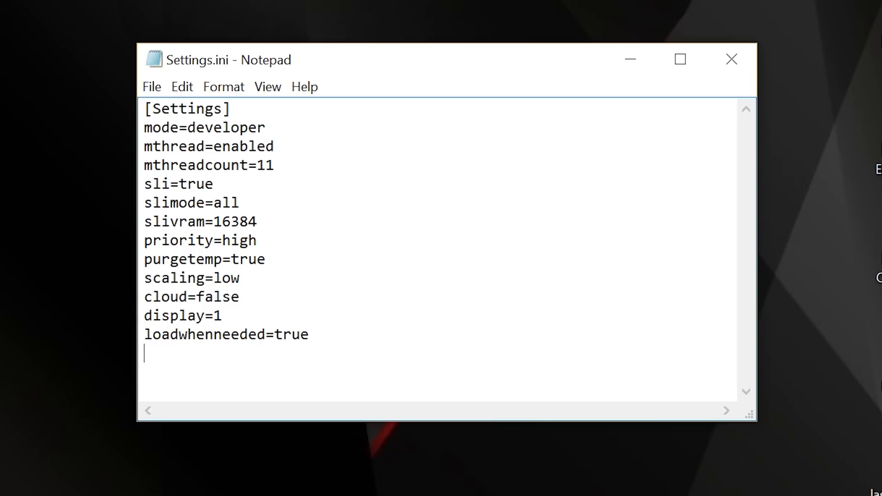
{"action": "type", "text": "speakers"}
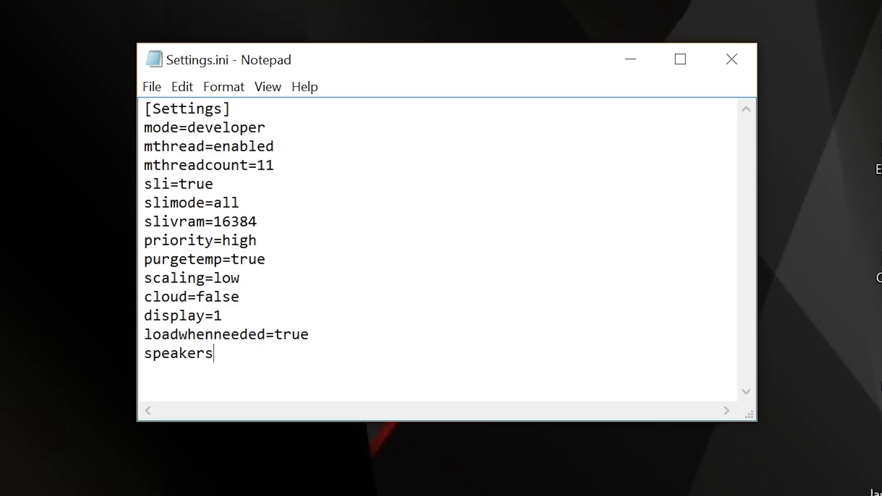
{"action": "type", "text": "="}
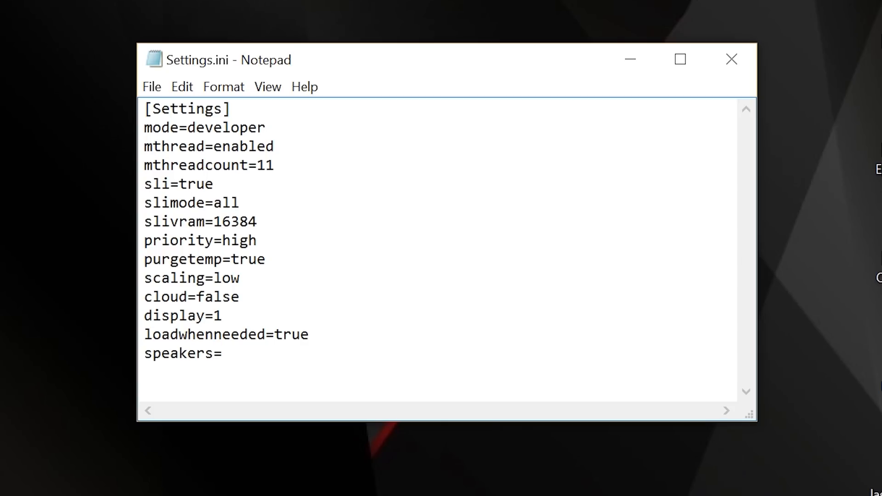
{"action": "type", "text": "(2"}
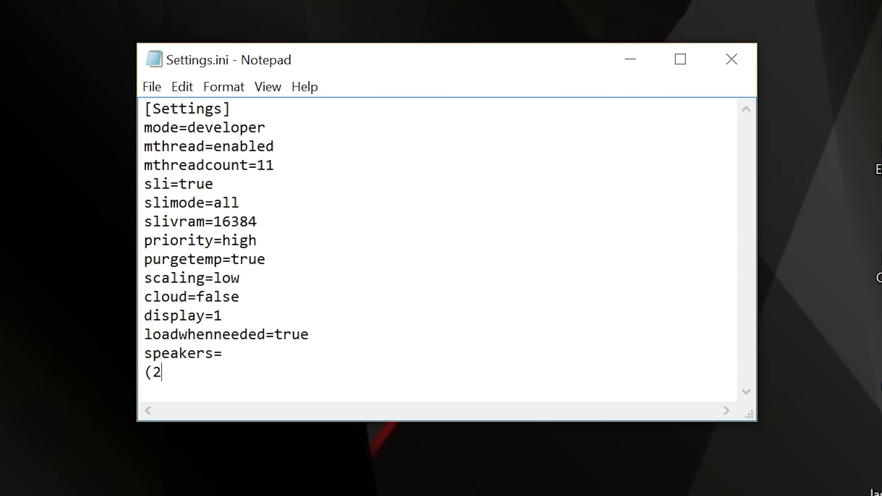
{"action": "type", "text": "\", \""}
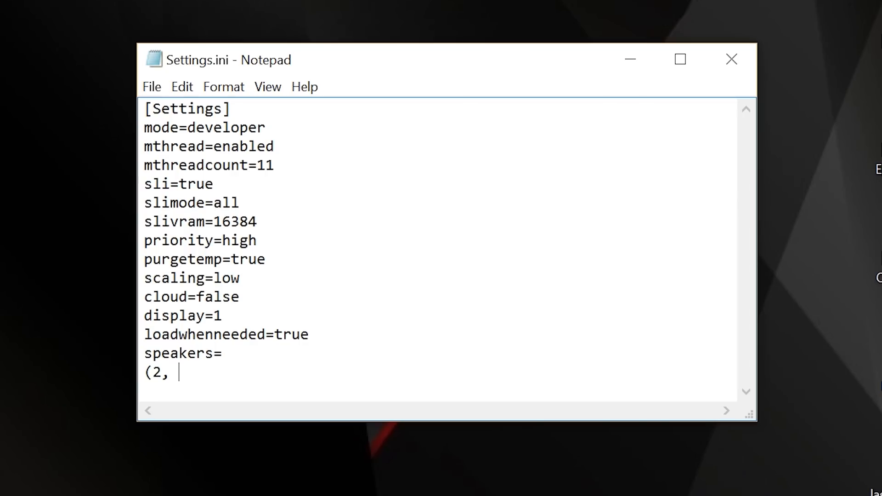
{"action": "type", "text": "5.1"}
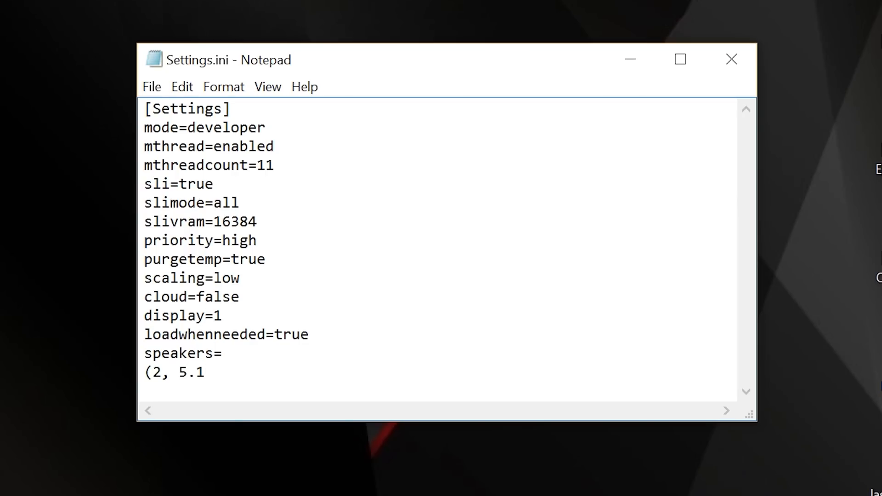
{"action": "type", "text": ", 7"}
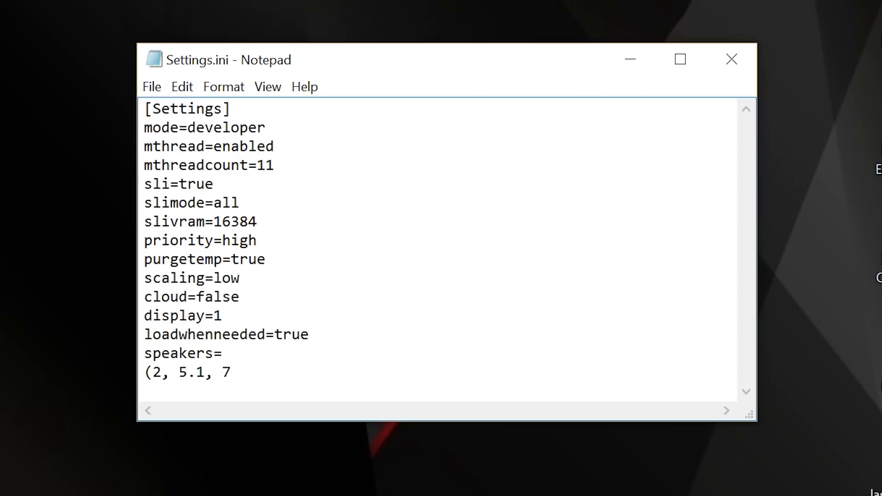
{"action": "type", "text": ".1)"}
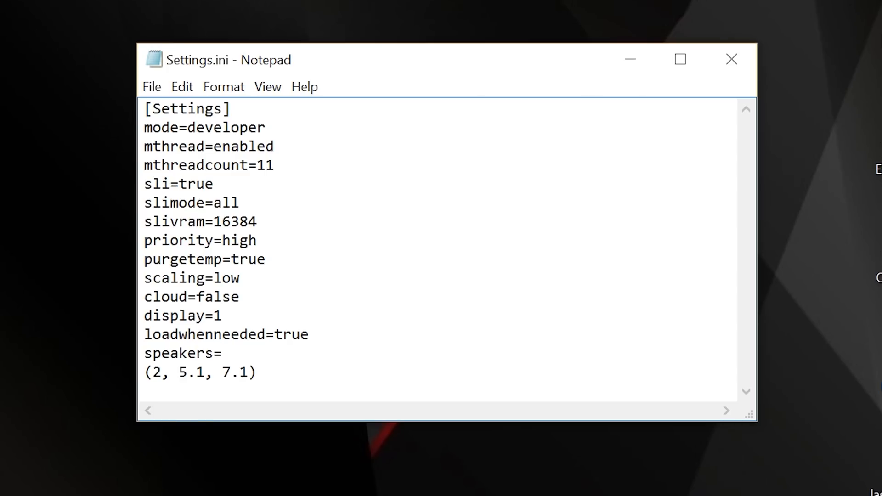
{"action": "type", "text": "7.1"}
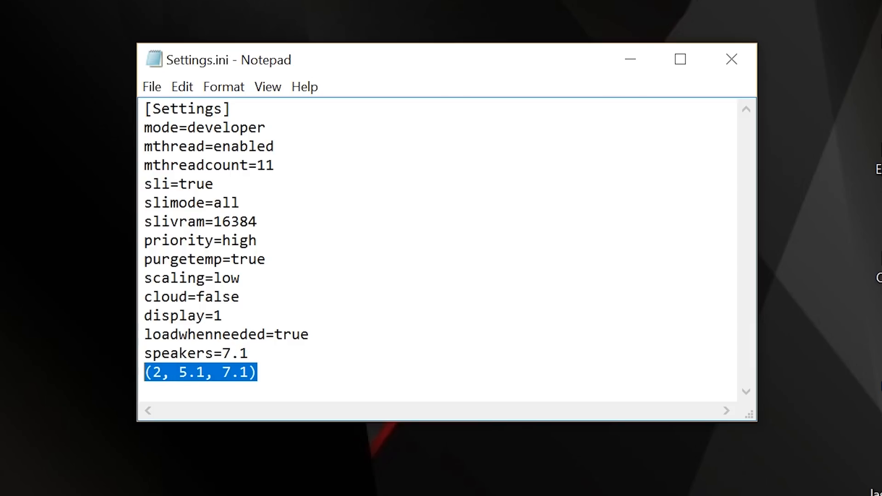
{"action": "key", "text": "Delete"}
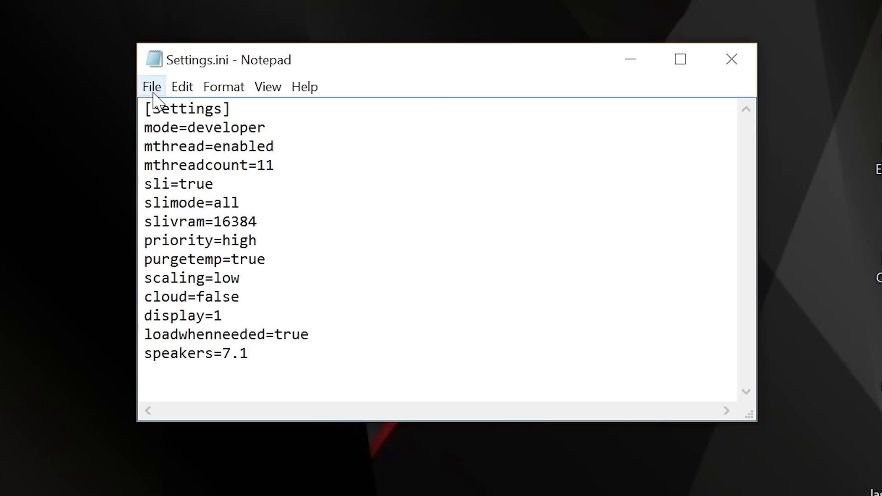
Save and copy Settings.ini, then go to Adobe After Effects CC 2017 > Support Files.
{"action": "left_click", "coordinate": [151, 87]}
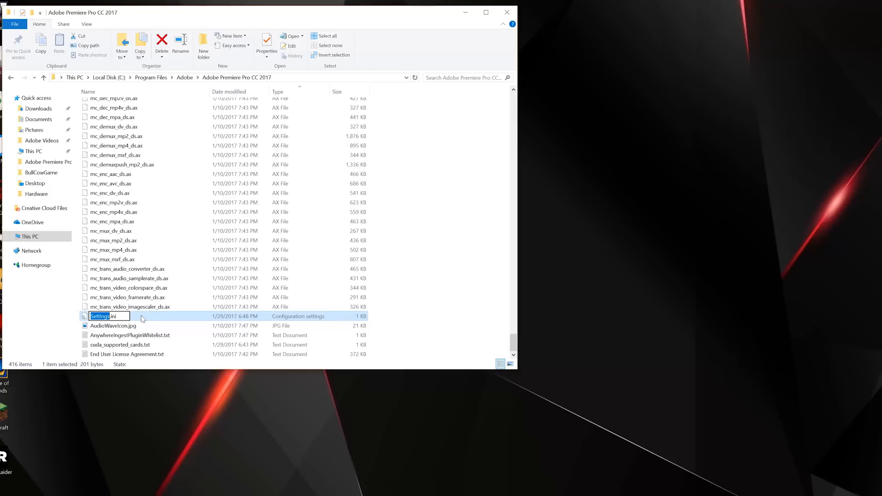
{"action": "right_click", "coordinate": [103, 316]}
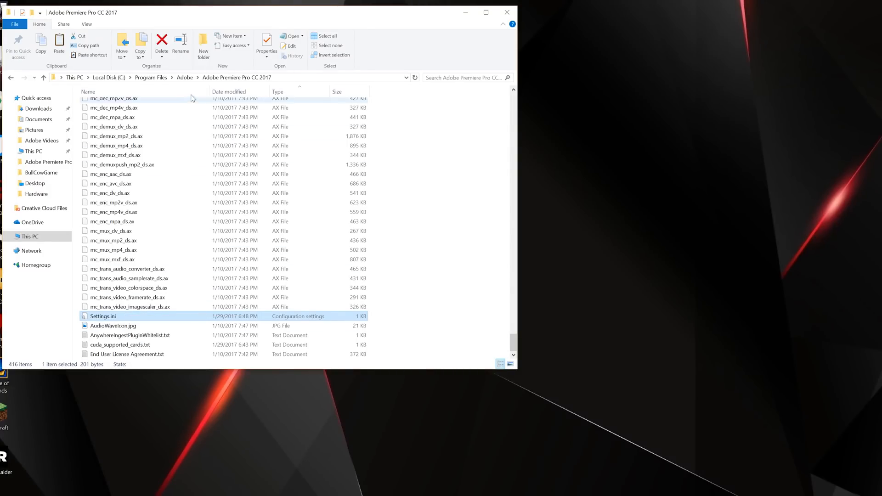
{"action": "left_click", "coordinate": [185, 77]}
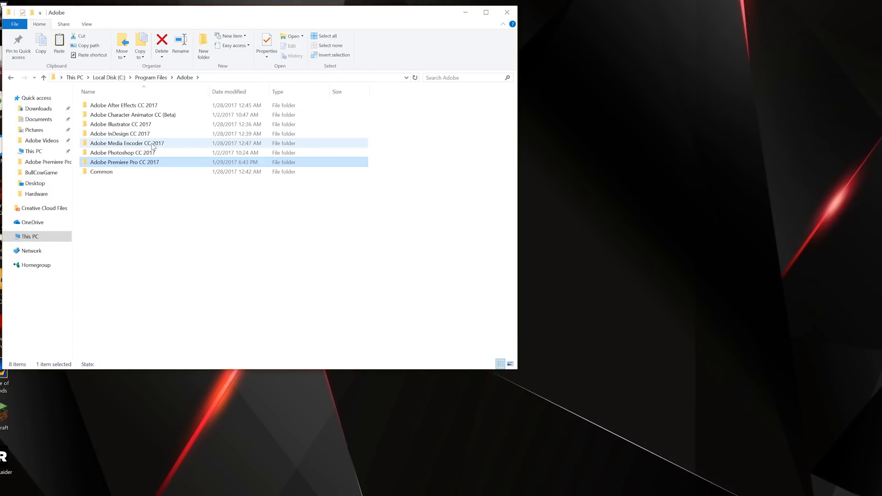
{"action": "left_click", "coordinate": [120, 123]}
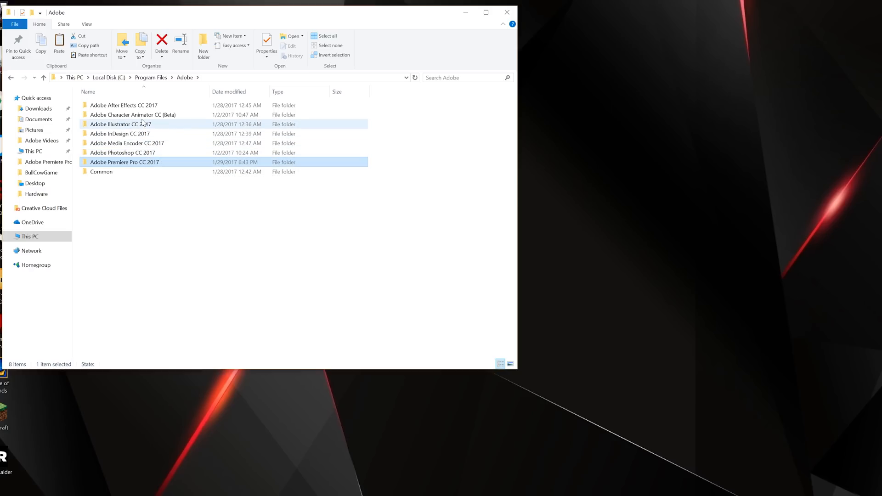
{"action": "double_click", "coordinate": [123, 105]}
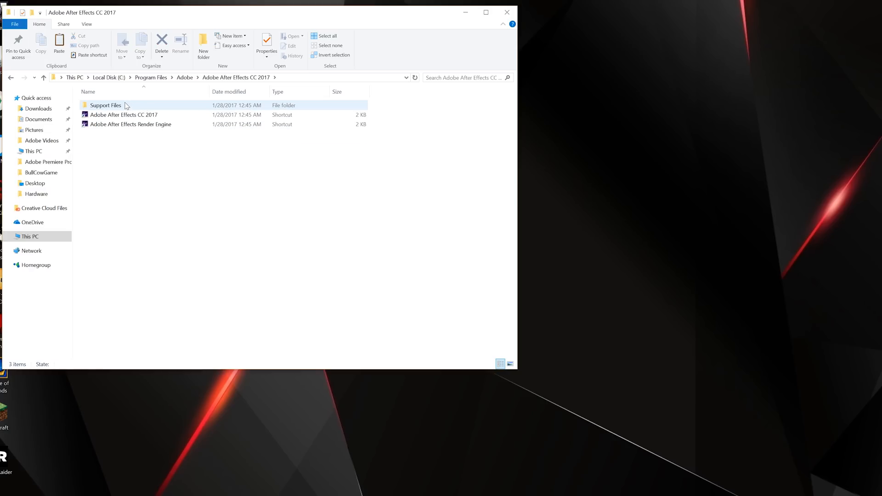
{"action": "double_click", "coordinate": [106, 105]}
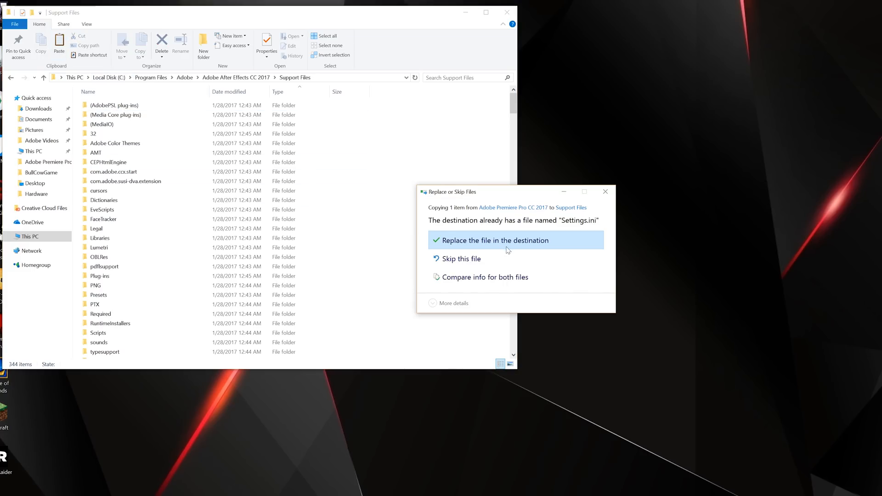
{"action": "mouse_move", "coordinate": [476, 244]}
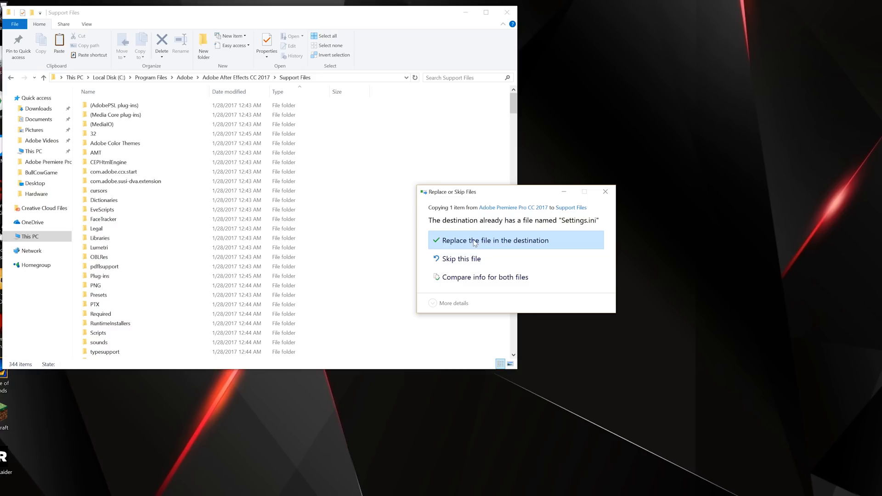
{"action": "mouse_move", "coordinate": [486, 245]}
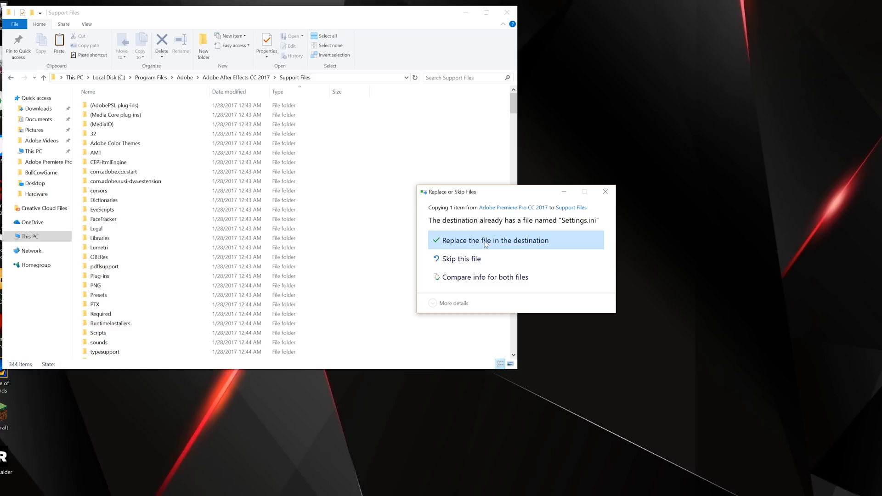
Overwrite the old Settings.ini, then open raytracer_supported_cards.txt from Support Files.
{"action": "left_click", "coordinate": [493, 240]}
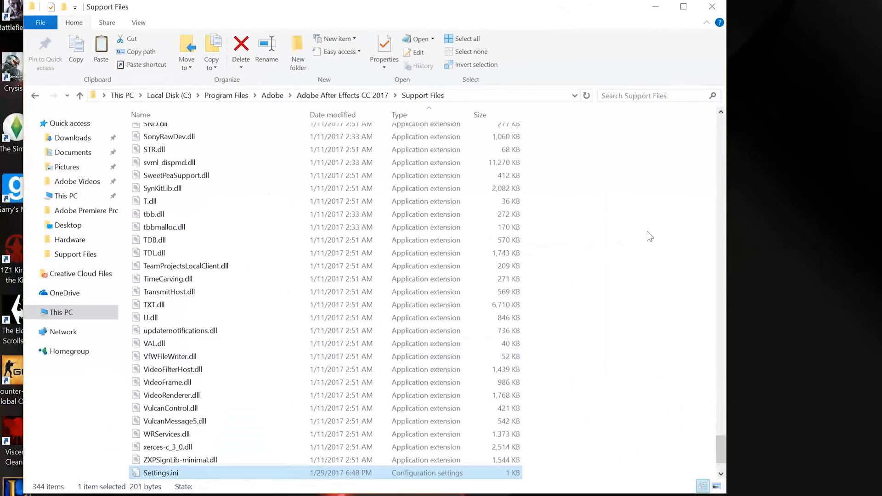
{"action": "scroll", "scroll_direction": "up", "scroll_amount": 3}
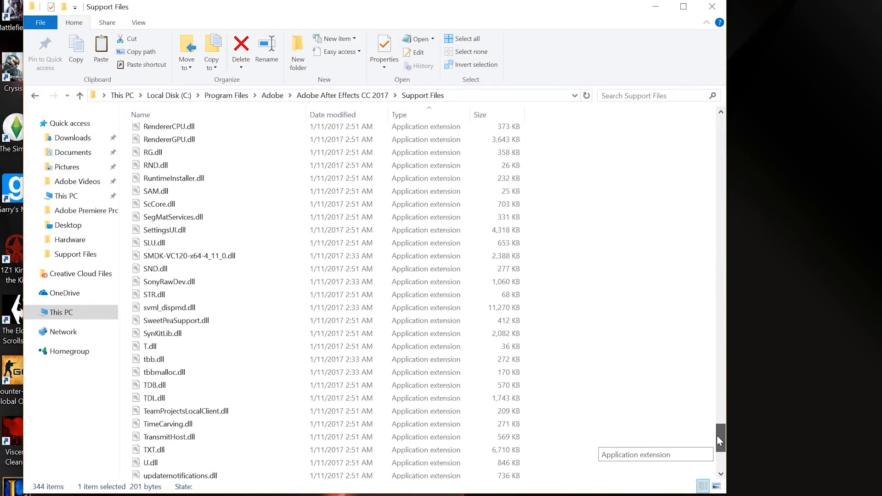
{"action": "scroll", "scroll_direction": "down", "scroll_amount": 3}
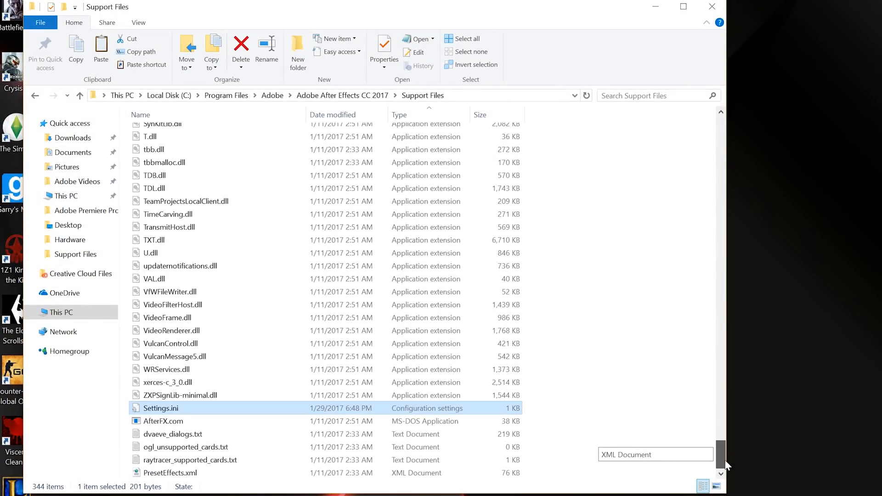
{"action": "left_click", "coordinate": [191, 460]}
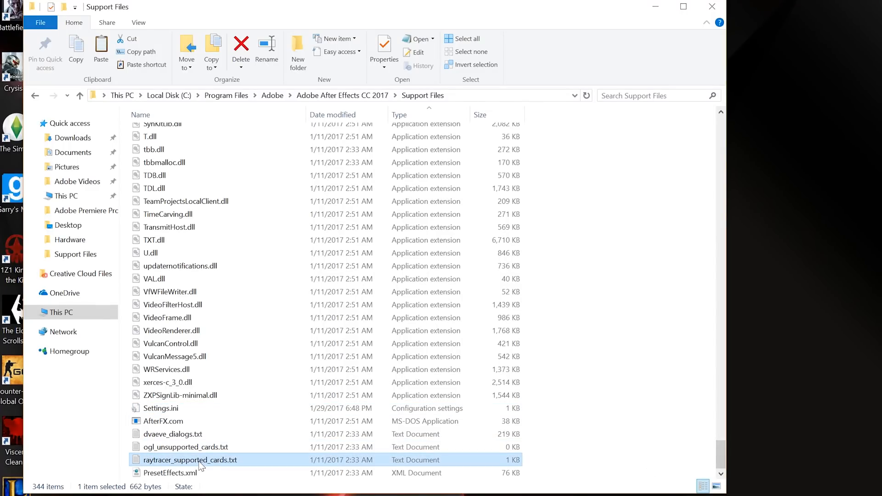
{"action": "mouse_move", "coordinate": [191, 460]}
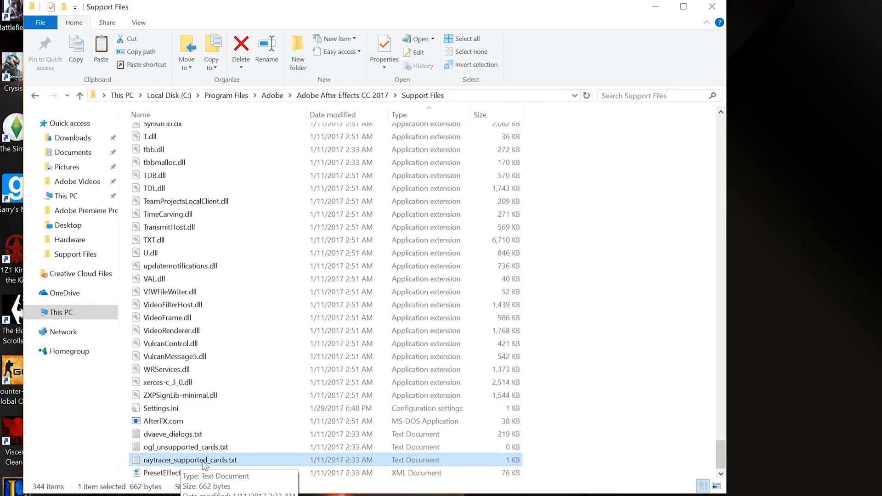
{"action": "double_click", "coordinate": [189, 459]}
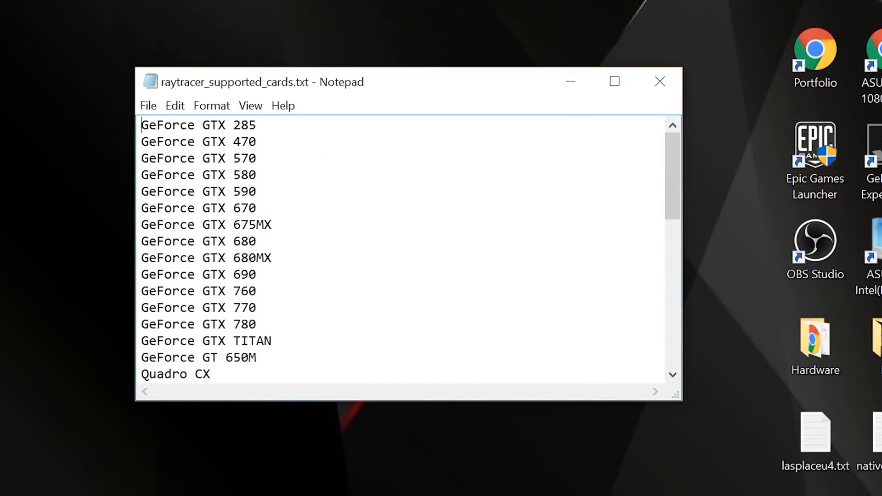
Insert a 'GeForce GTX 1080' line below GeForce GTX 780 and close Notepad.
{"action": "scroll", "scroll_direction": "down", "scroll_amount": 3}
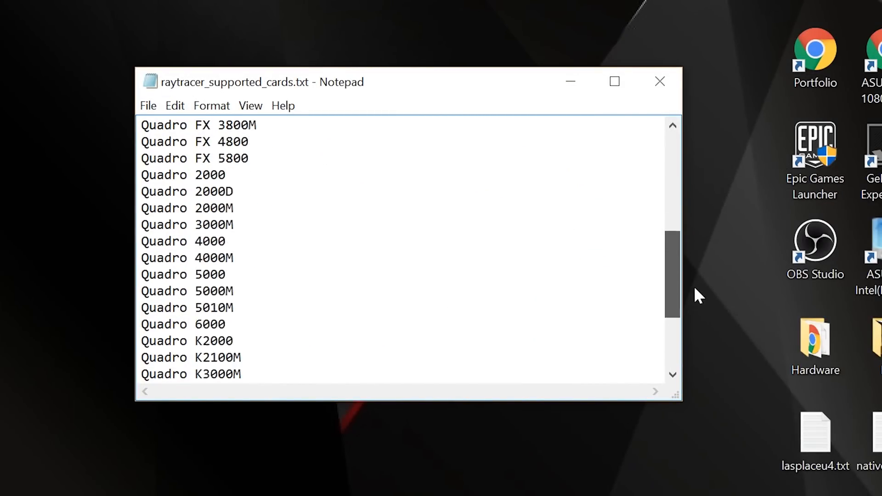
{"action": "scroll", "scroll_direction": "up", "scroll_amount": 3}
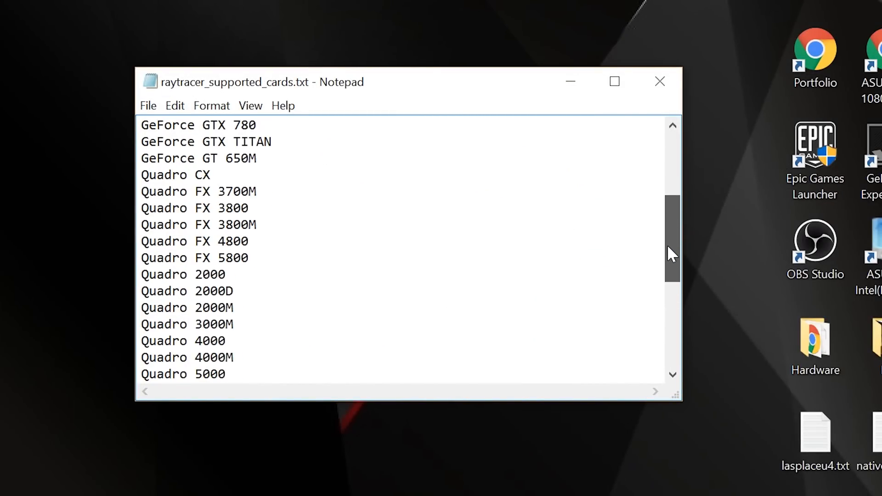
{"action": "scroll", "scroll_direction": "up", "scroll_amount": 3}
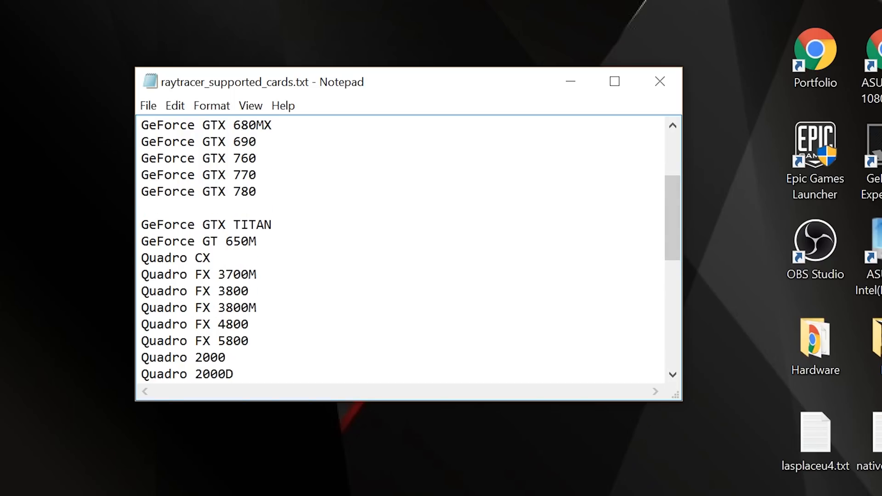
{"action": "type", "text": "GeForcv"}
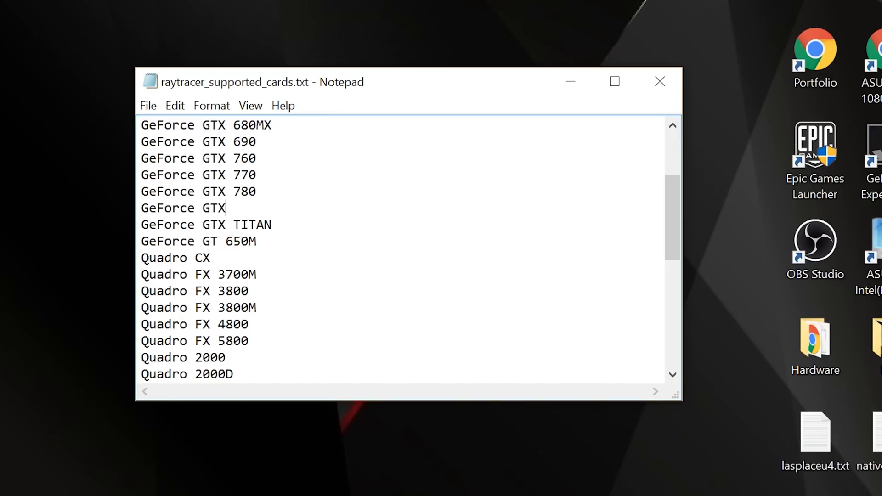
{"action": "left_click", "coordinate": [147, 105]}
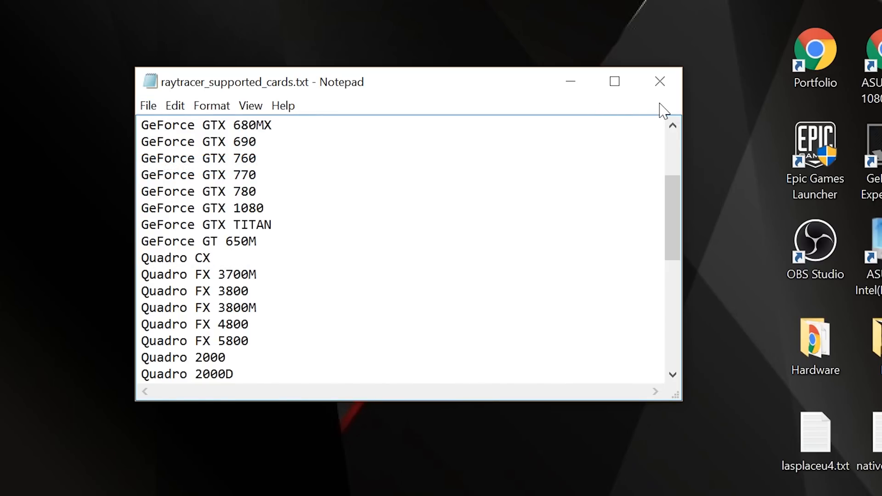
{"action": "left_click", "coordinate": [659, 81]}
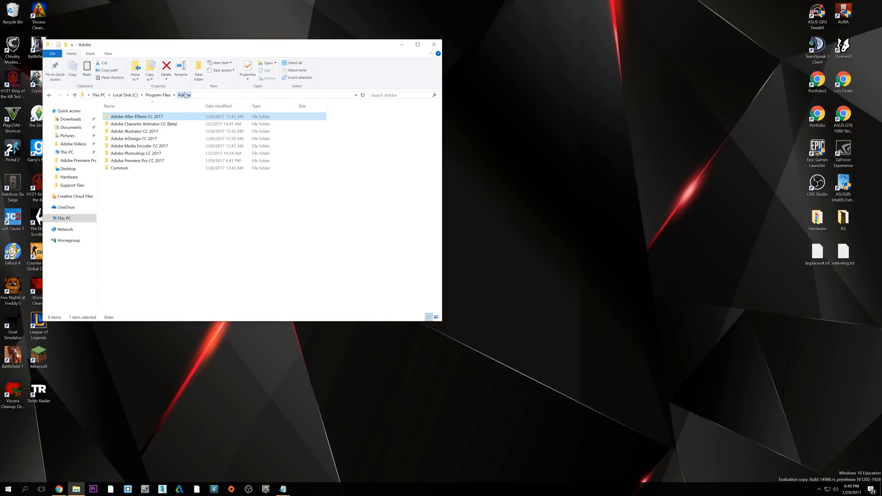
Close File Explorer, launch Premiere Pro and start a new project.
{"action": "left_click", "coordinate": [433, 44]}
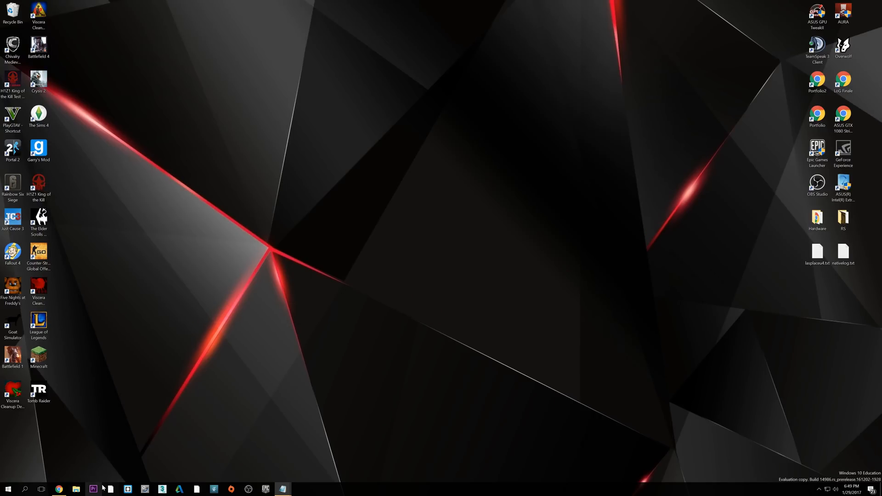
{"action": "left_click", "coordinate": [92, 489]}
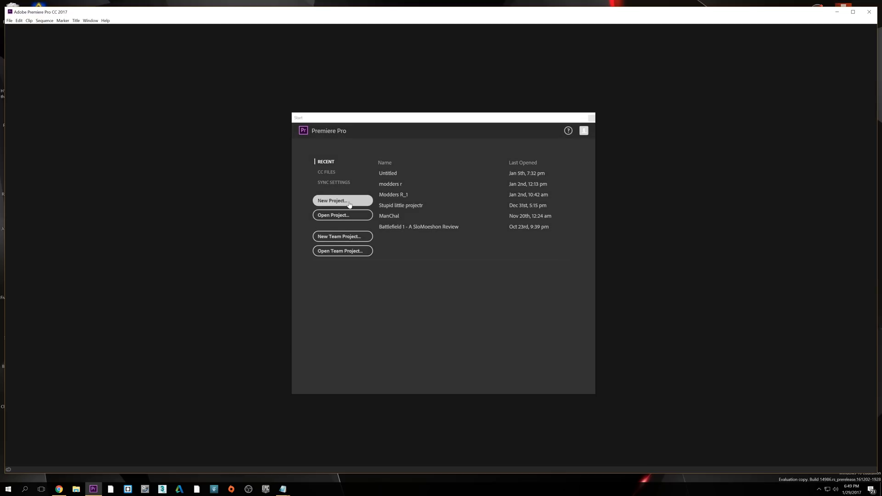
{"action": "left_click", "coordinate": [331, 200]}
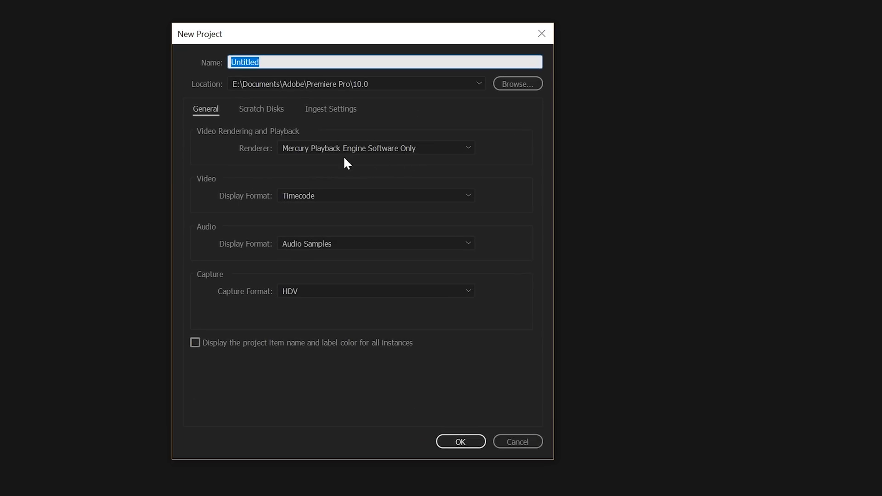
Set the renderer to Mercury Playback Engine GPU Acceleration (CUDA), overwriting the Untitled project.
{"action": "left_click", "coordinate": [374, 148]}
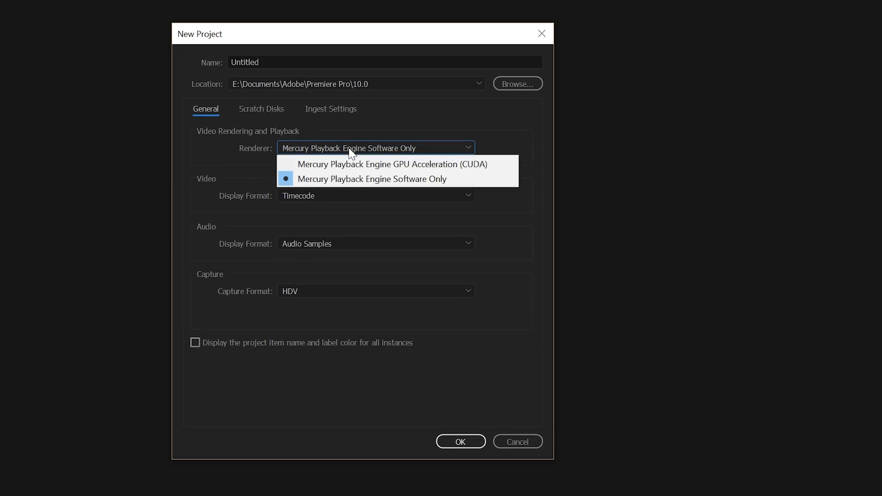
{"action": "left_click", "coordinate": [391, 165]}
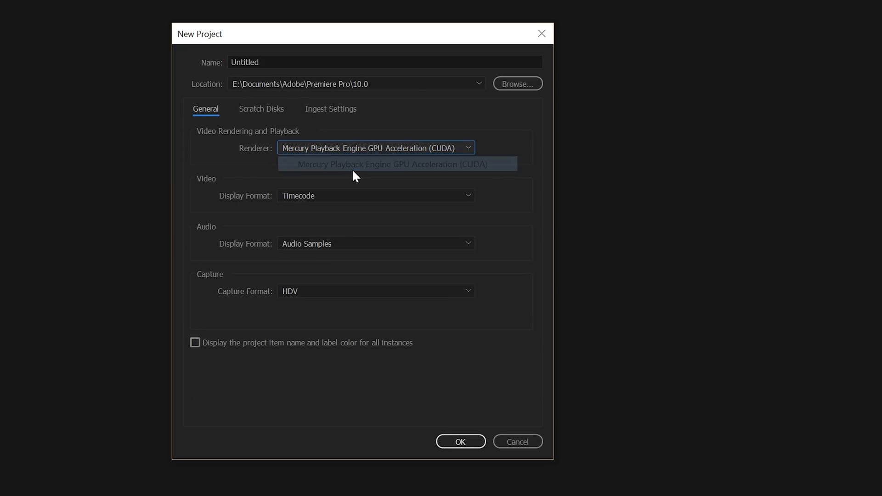
{"action": "left_click", "coordinate": [397, 163]}
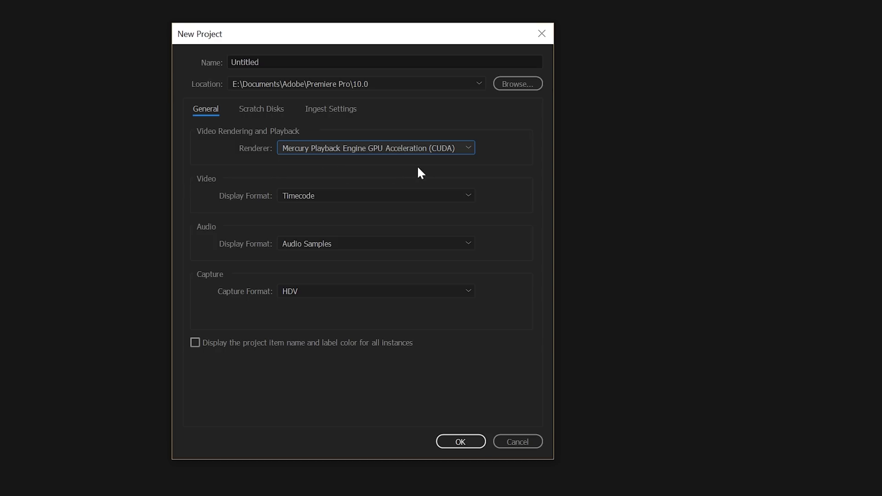
{"action": "mouse_move", "coordinate": [367, 185]}
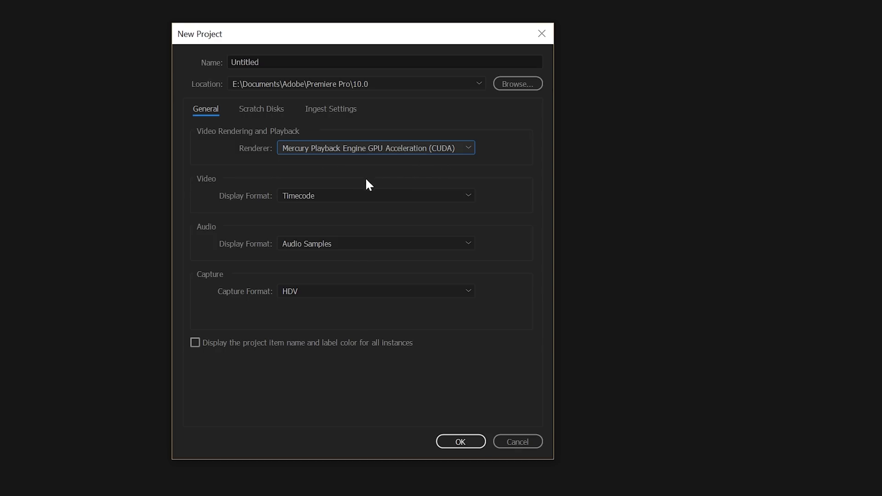
{"action": "left_click", "coordinate": [460, 441]}
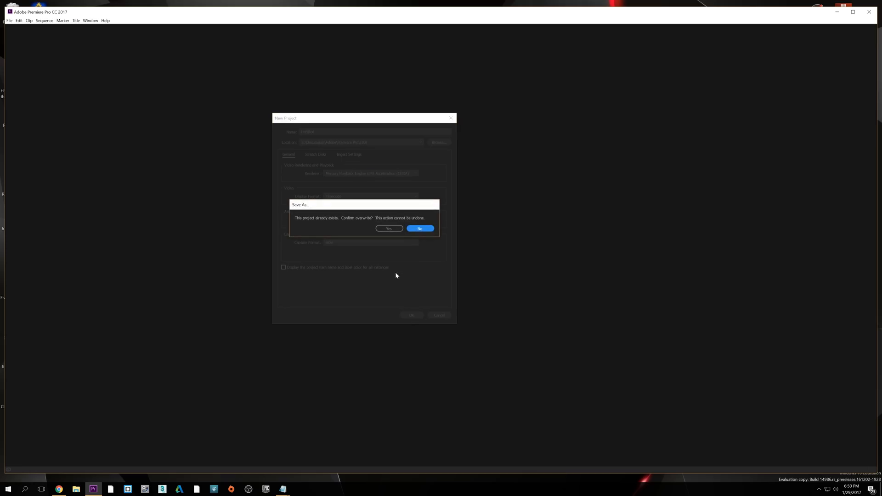
{"action": "left_click", "coordinate": [389, 228]}
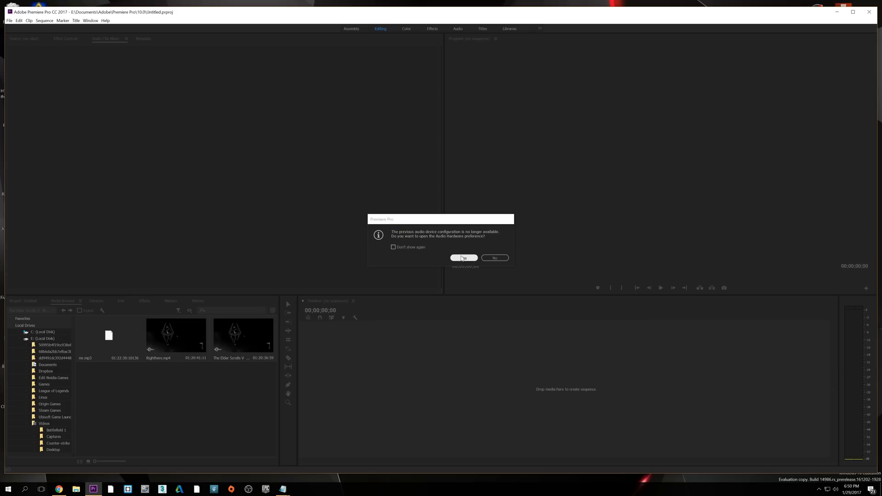
Dismiss the audio hardware notice and browse the drive folders in the Media Browser.
{"action": "left_click", "coordinate": [494, 258]}
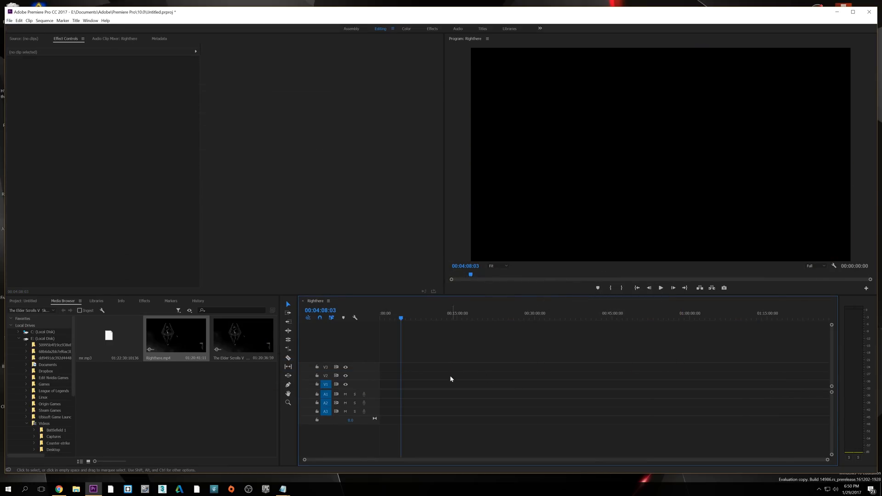
{"action": "left_click", "coordinate": [26, 423]}
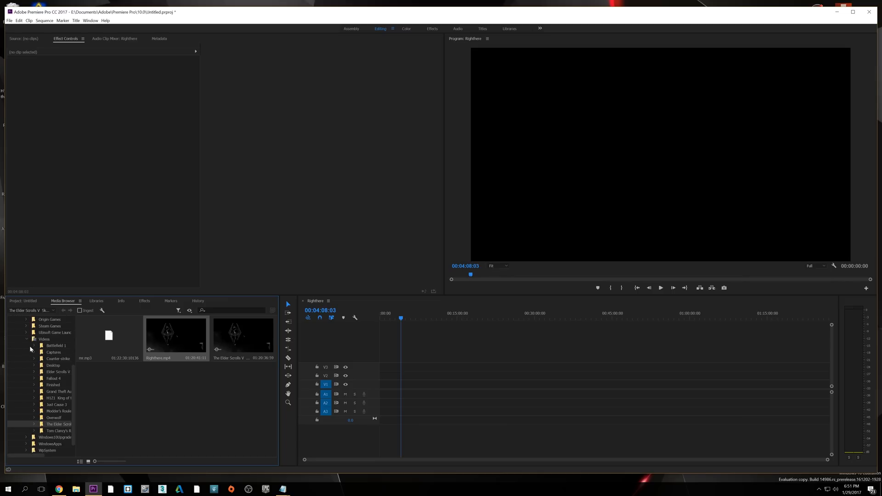